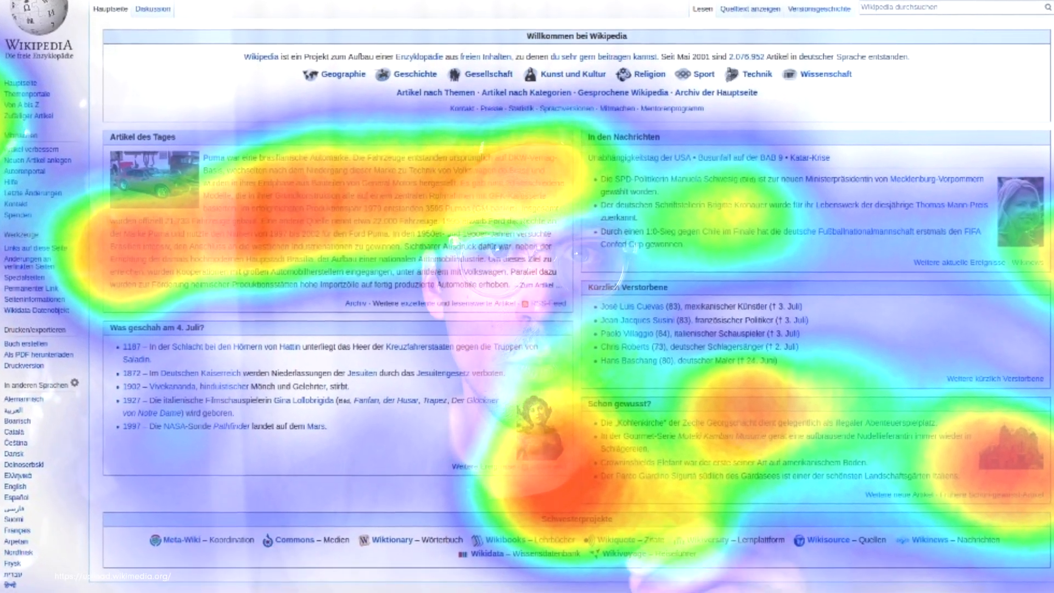
- Scroll down through the Desktop landing page frame to review its content
scroll(down, 3)
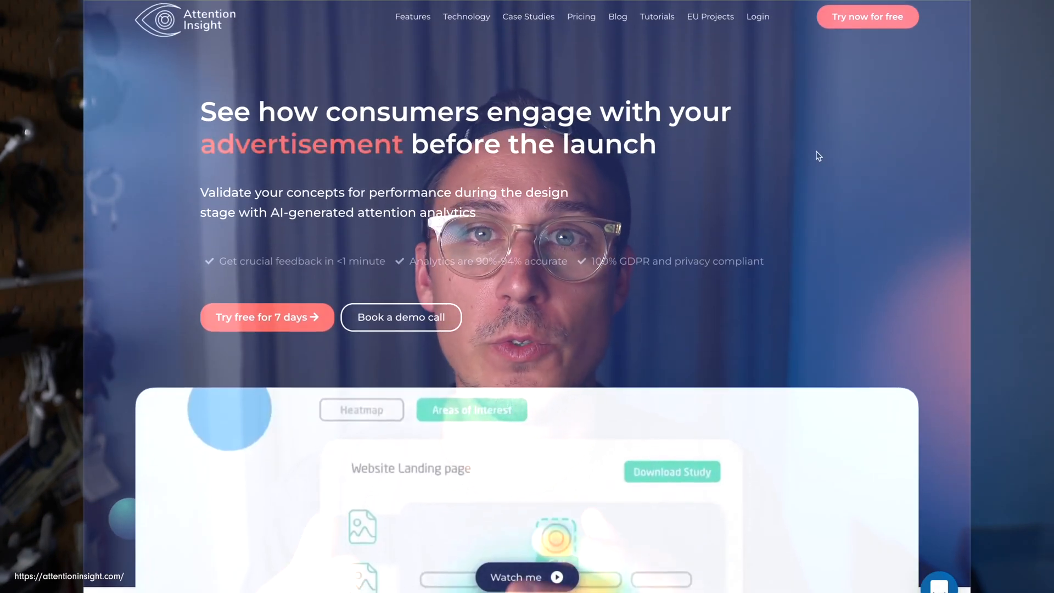
scroll(down, 3)
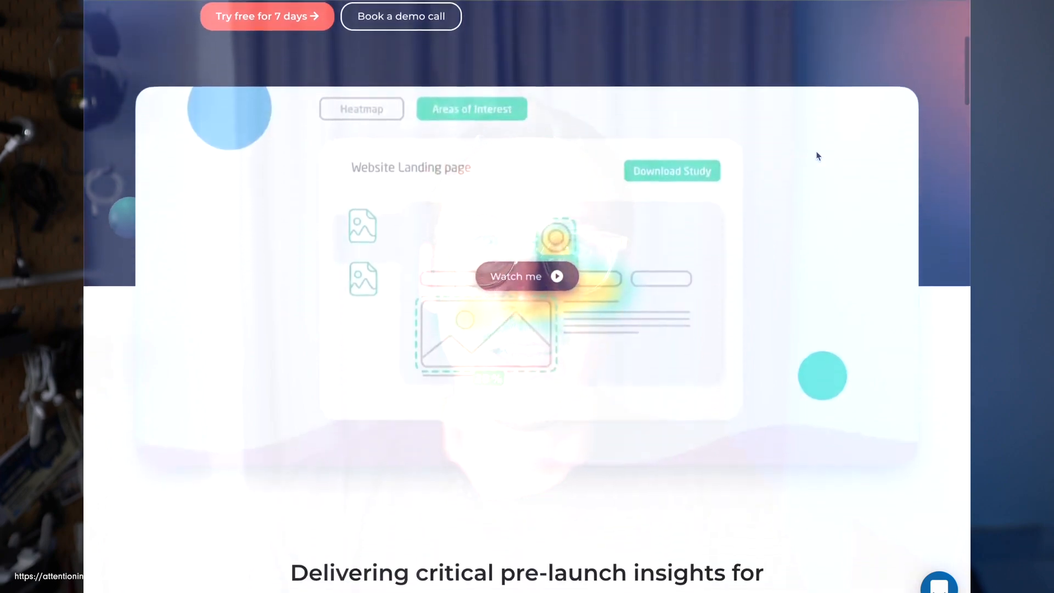
scroll(down, 3)
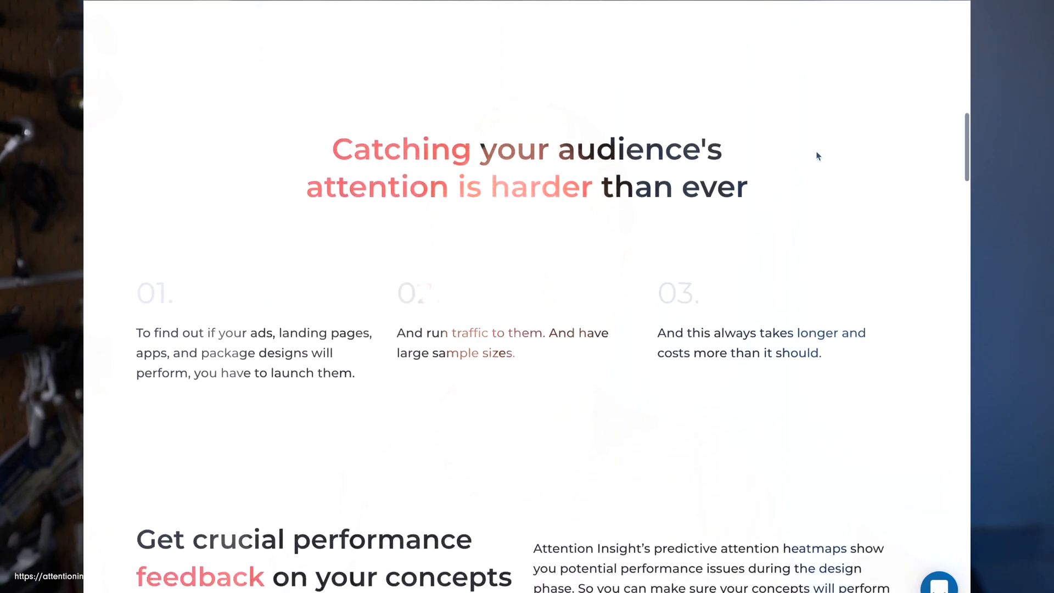
scroll(down, 3)
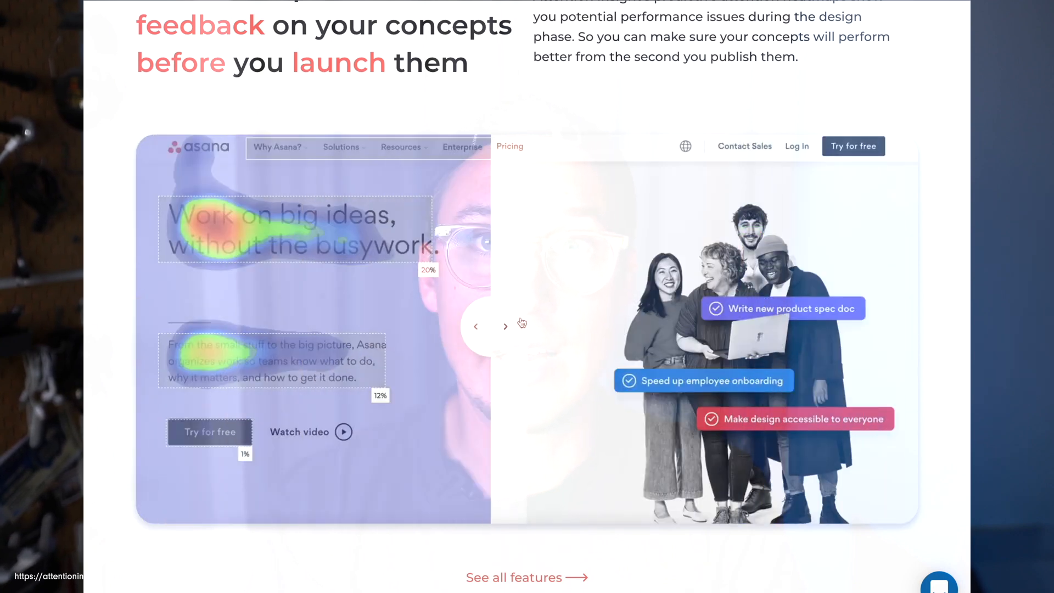
scroll(down, 3)
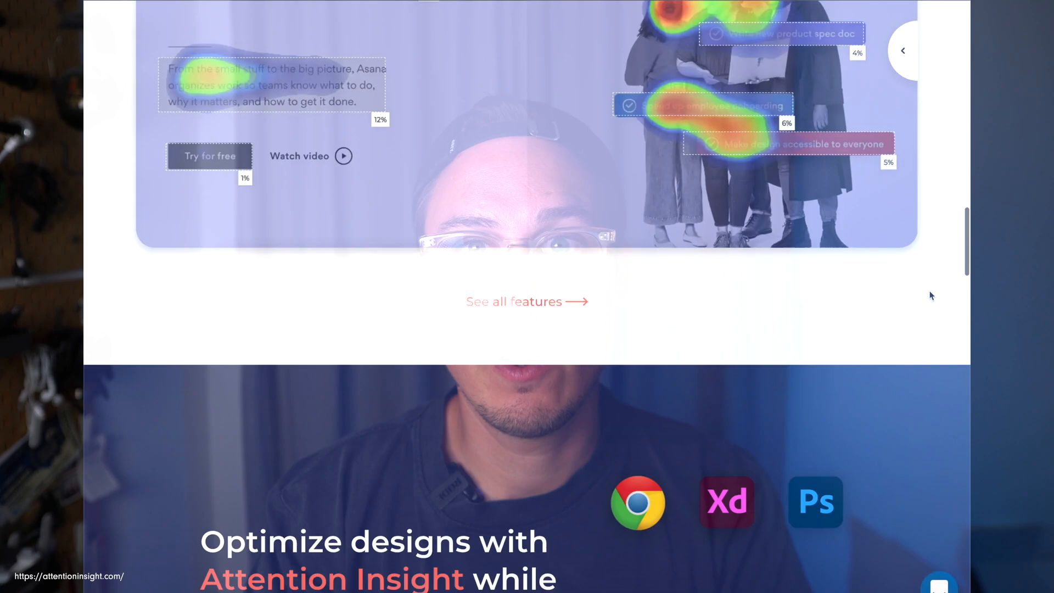
scroll(down, 3)
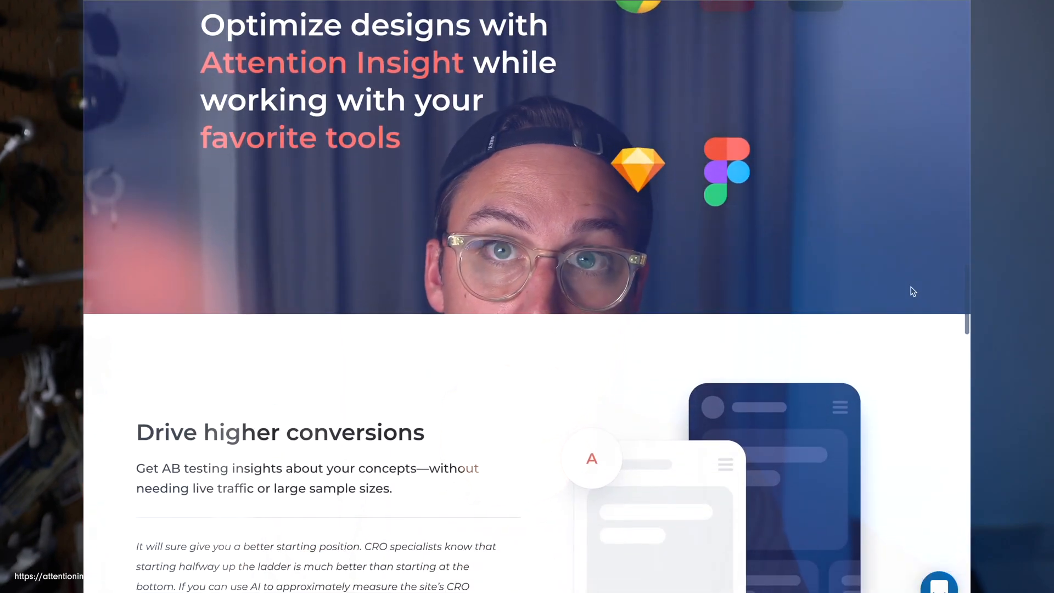
scroll(down, 3)
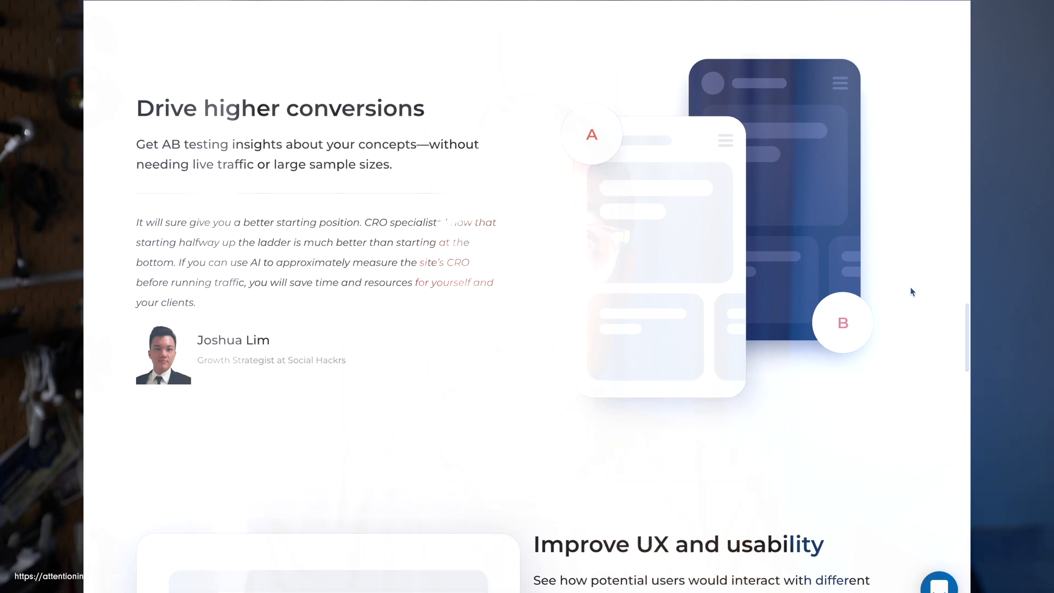
scroll(down, 3)
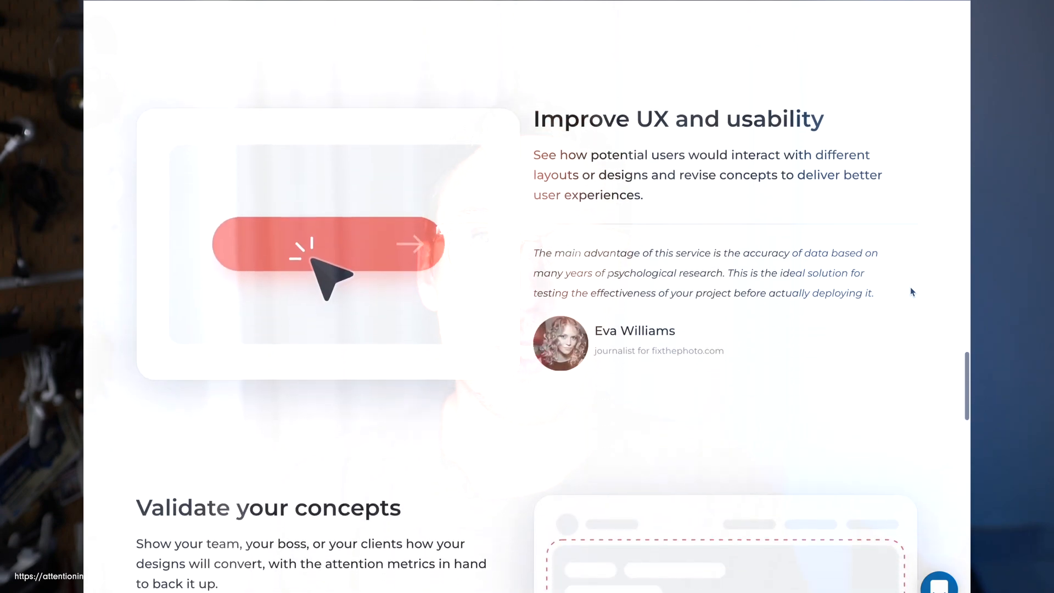
scroll(down, 3)
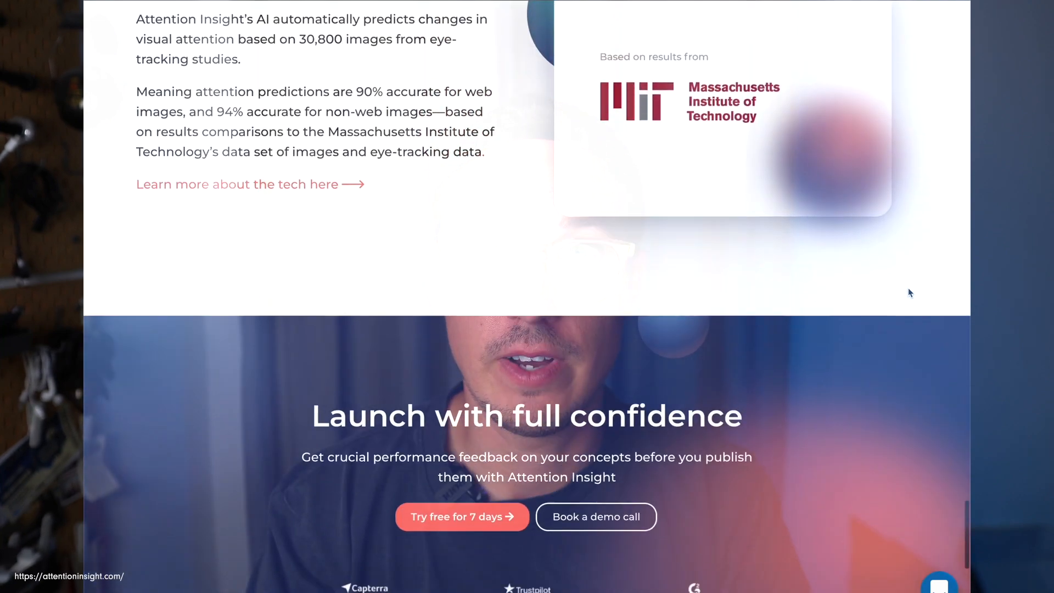
scroll(down, 3)
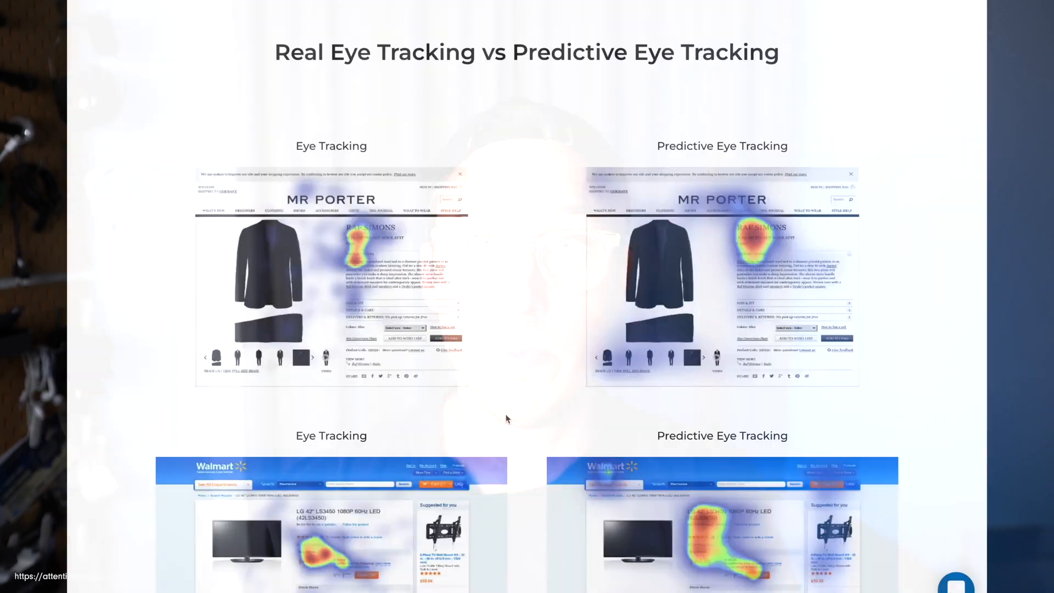
scroll(down, 3)
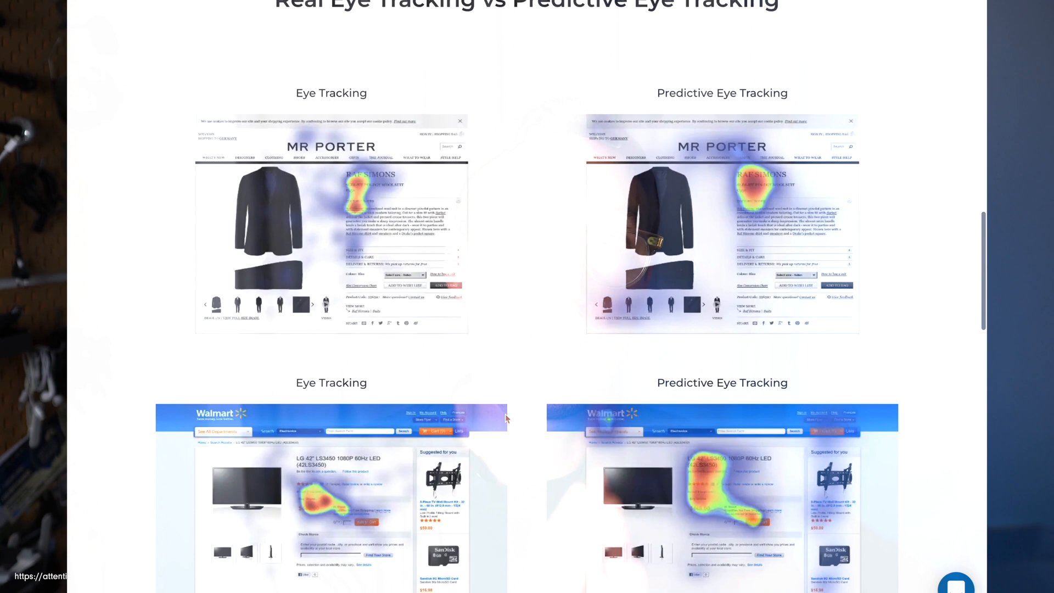
scroll(down, 3)
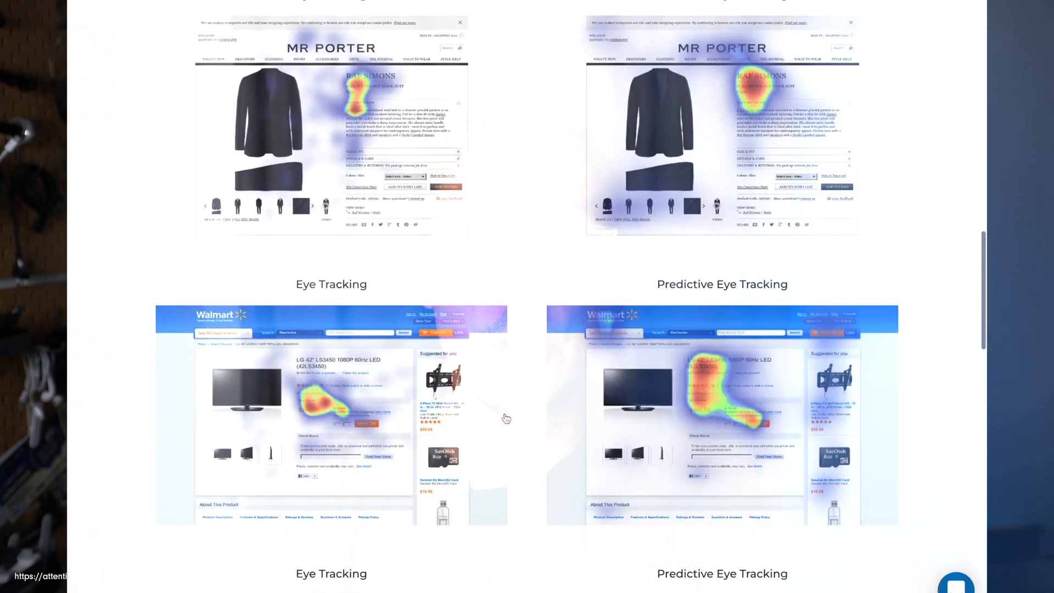
scroll(down, 3)
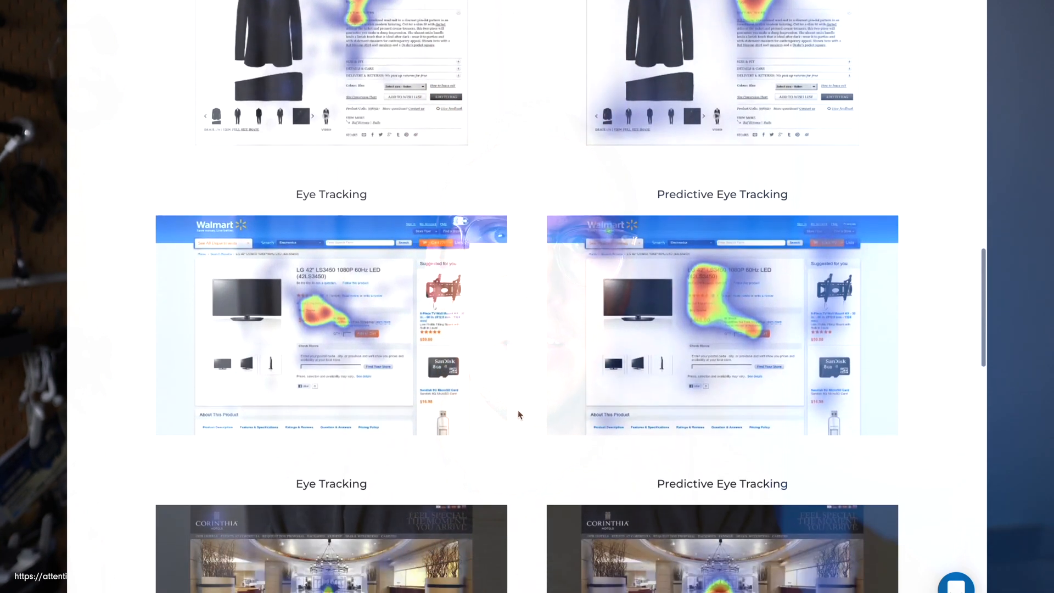
scroll(down, 3)
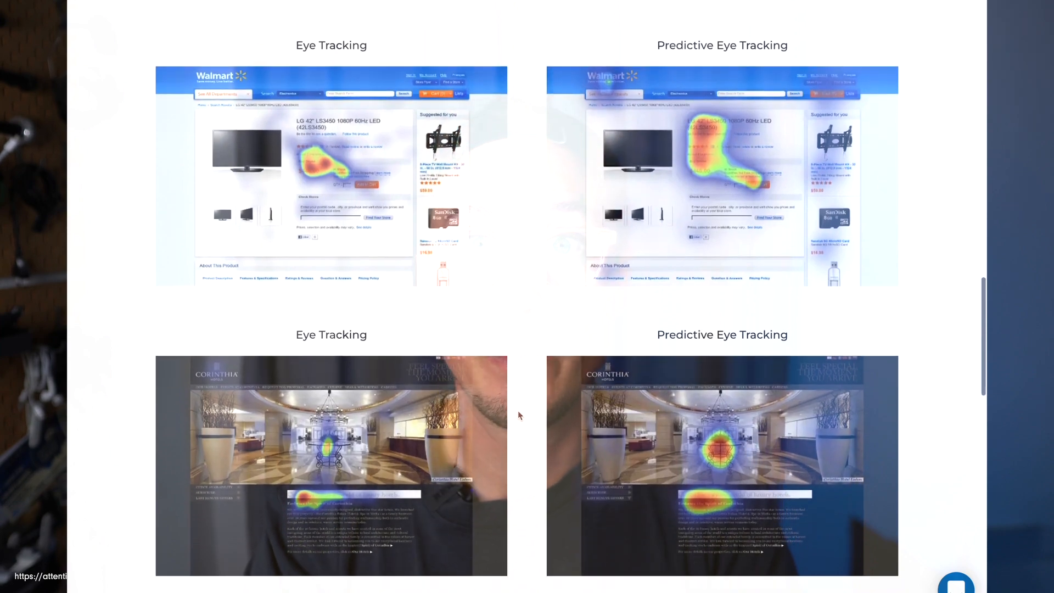
scroll(down, 3)
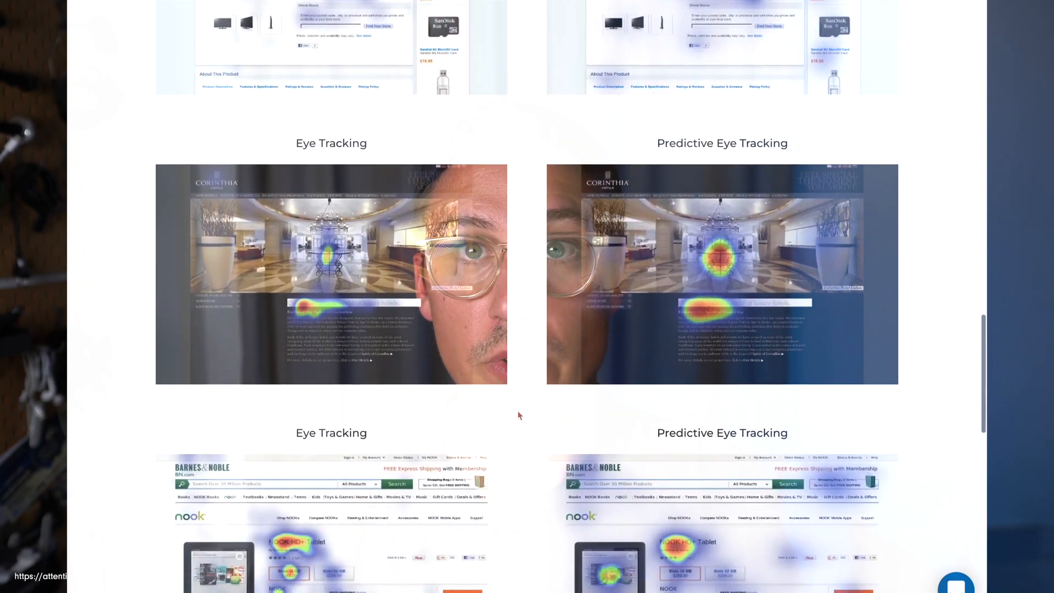
scroll(down, 3)
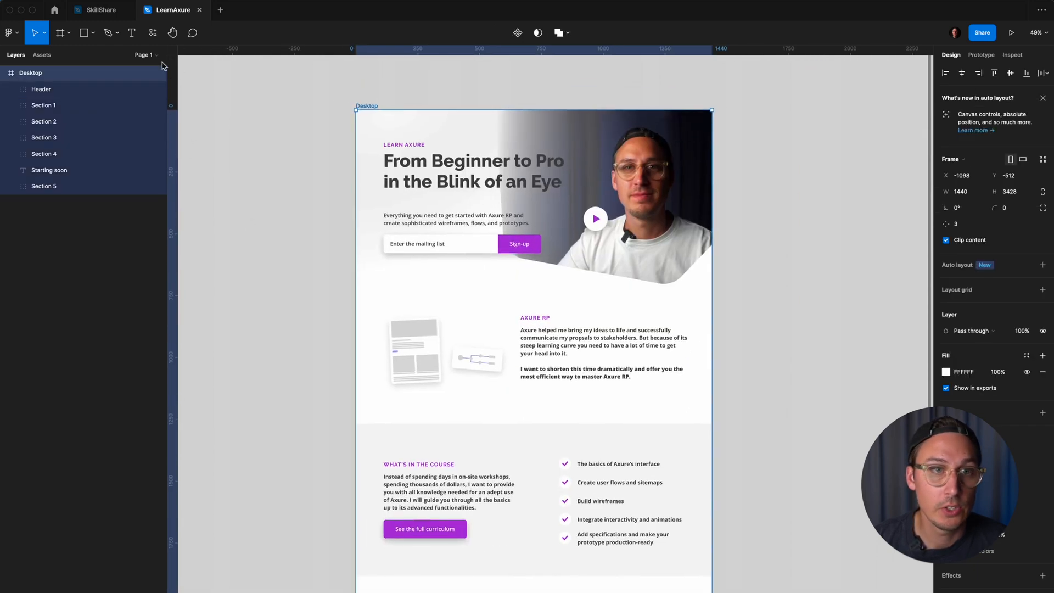
- Launch the Attention Insight plugin and choose Analyze Design on the landing page frame
click(153, 31)
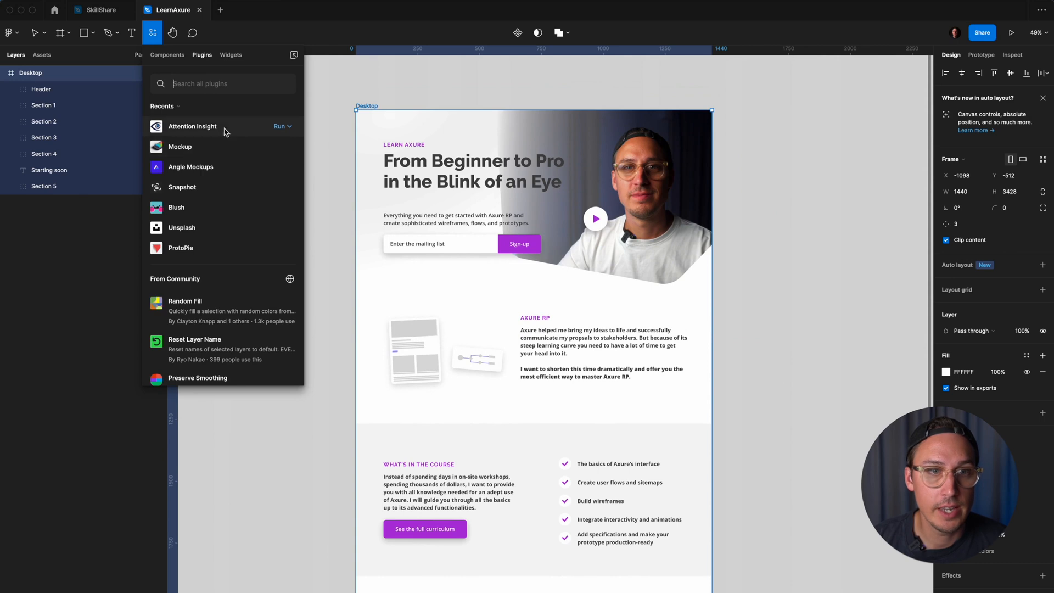
click(192, 127)
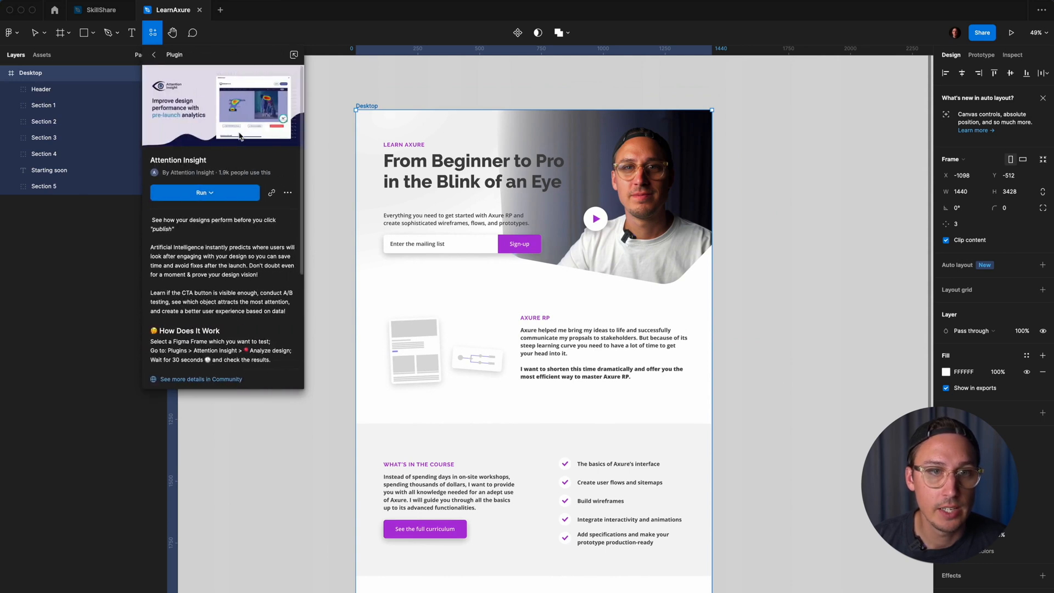
click(206, 193)
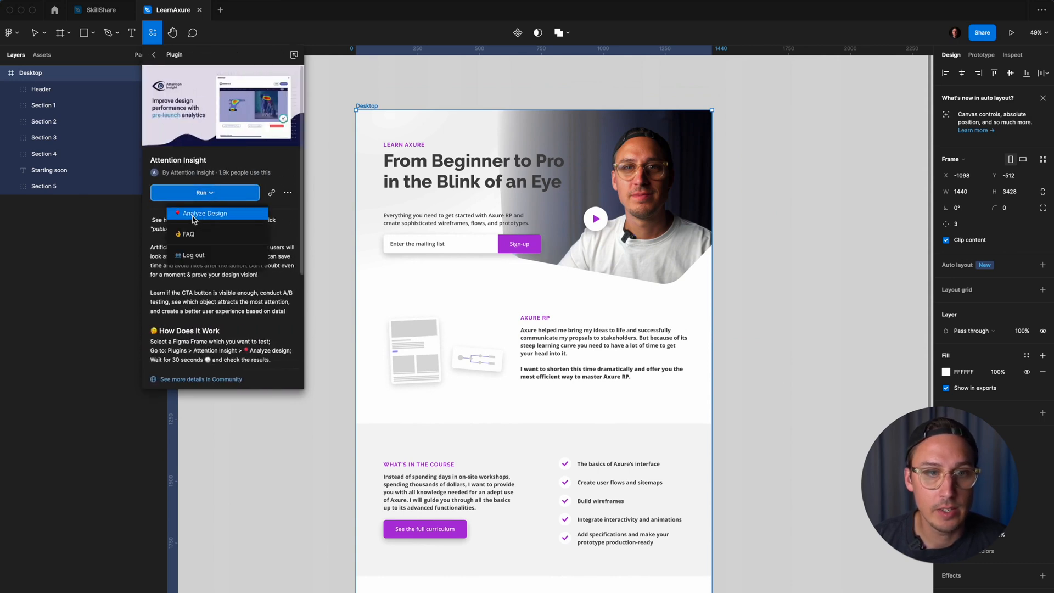
click(205, 213)
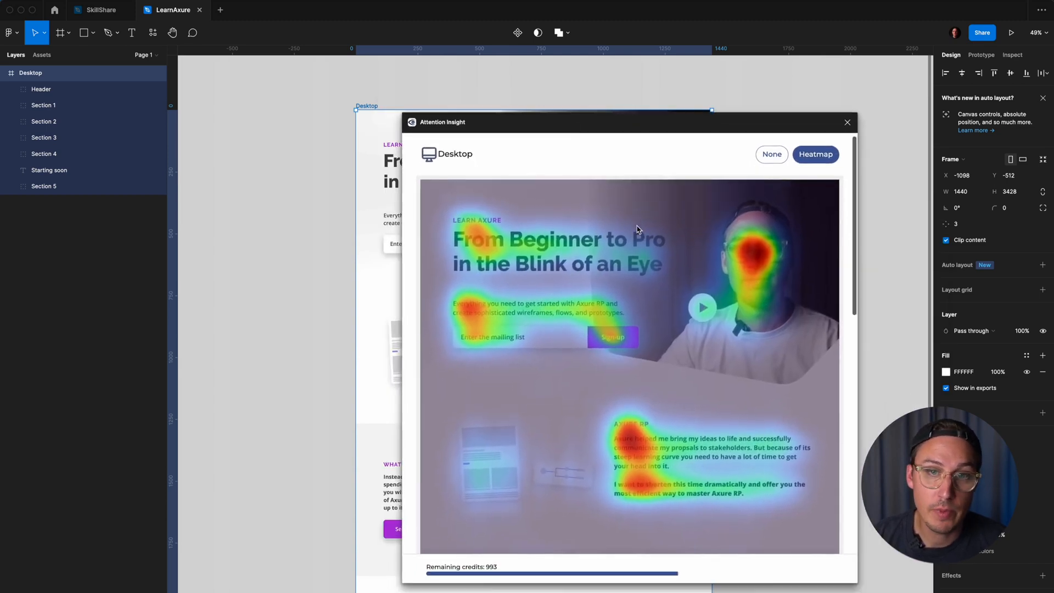
- Use 'Get more insights' to open the detailed heatmap analysis in the Attention Insight web app
scroll(down, 3)
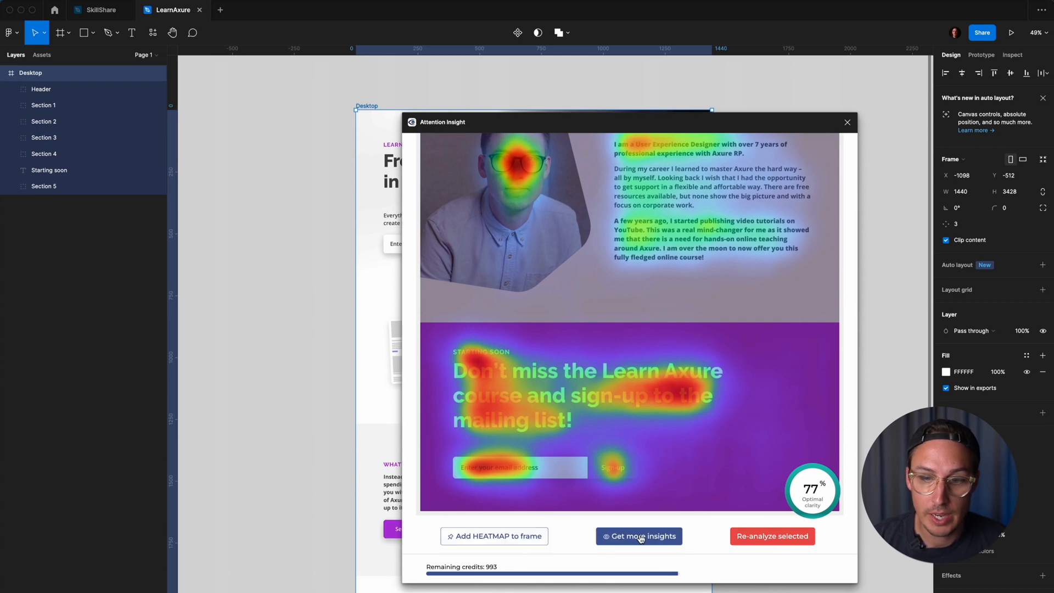
scroll(down, 3)
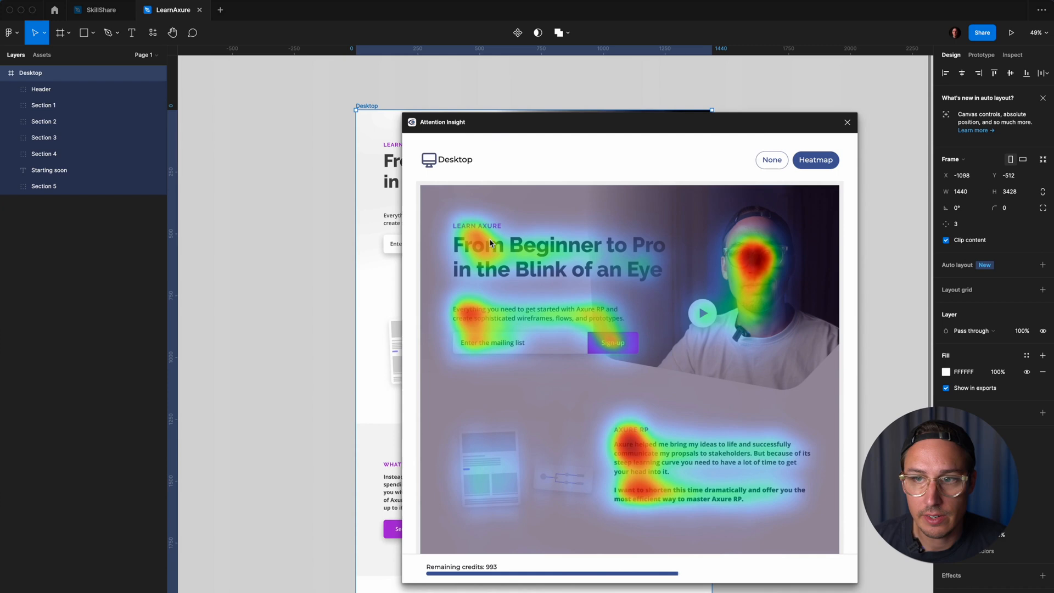
mouse_move(491, 316)
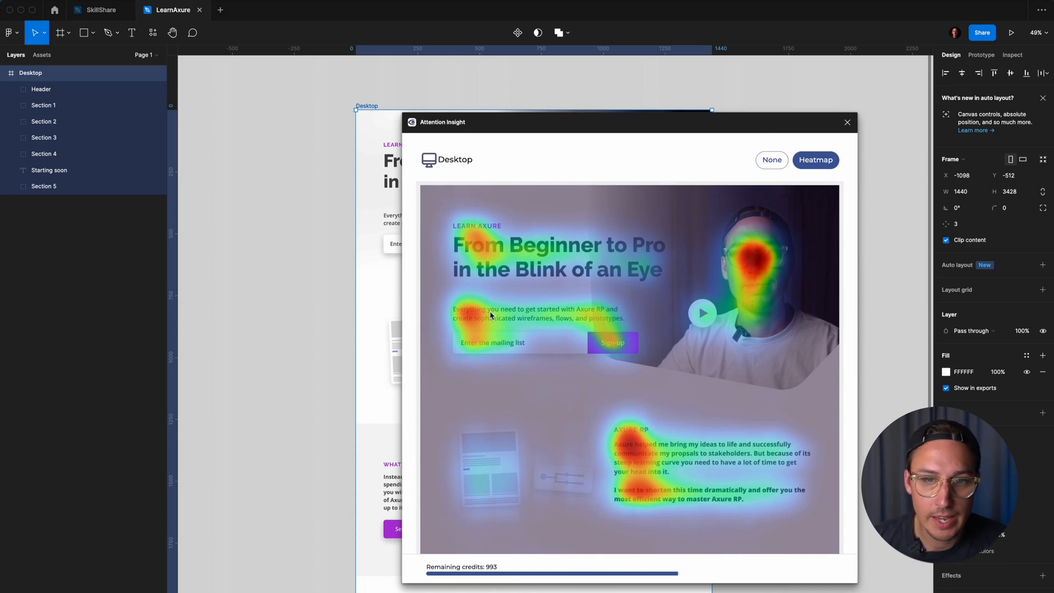
mouse_move(476, 325)
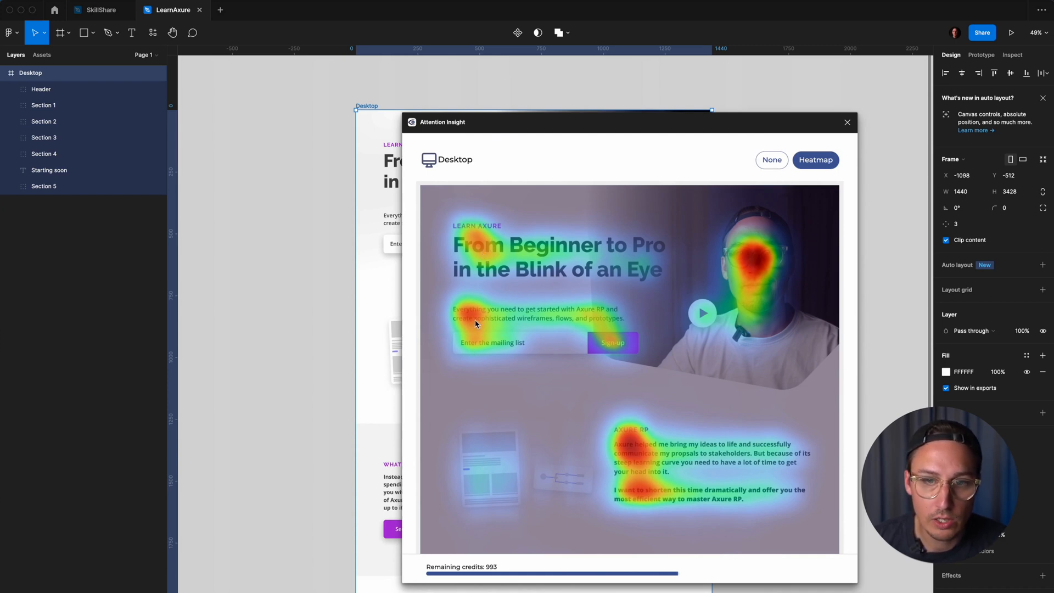
mouse_move(480, 334)
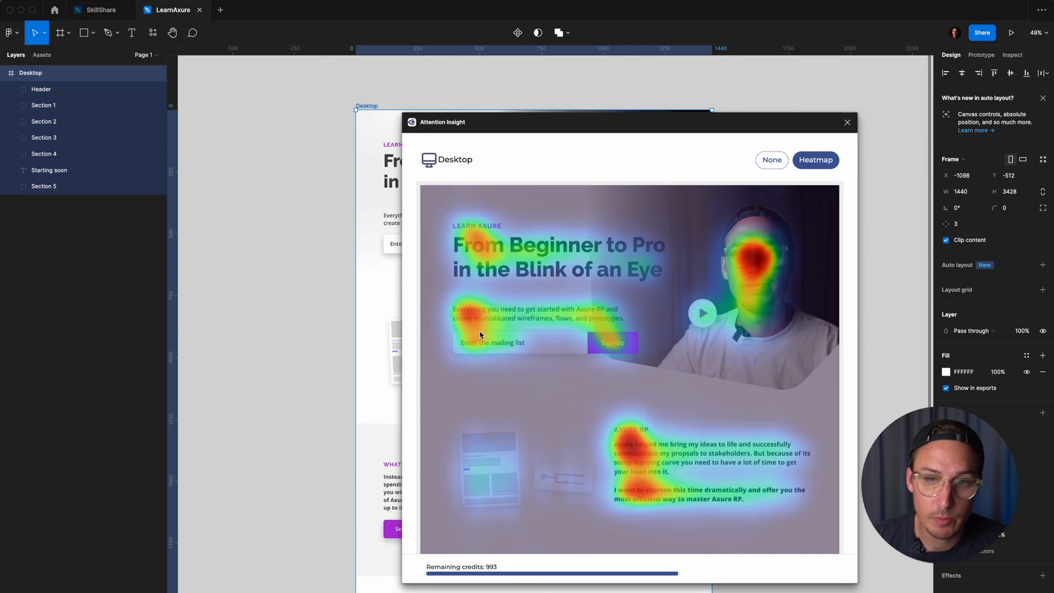
mouse_move(508, 262)
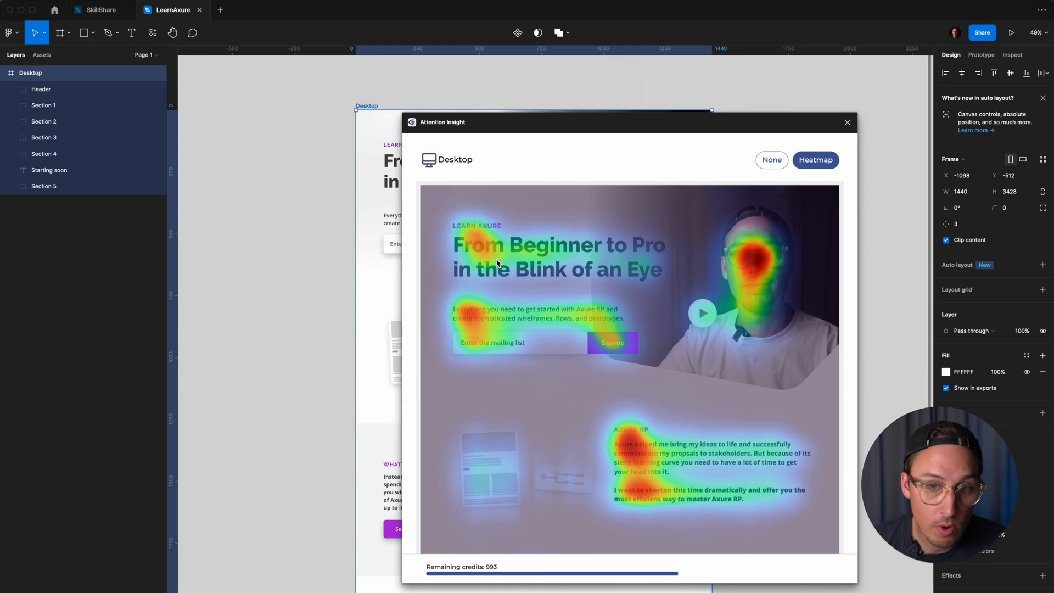
mouse_move(602, 322)
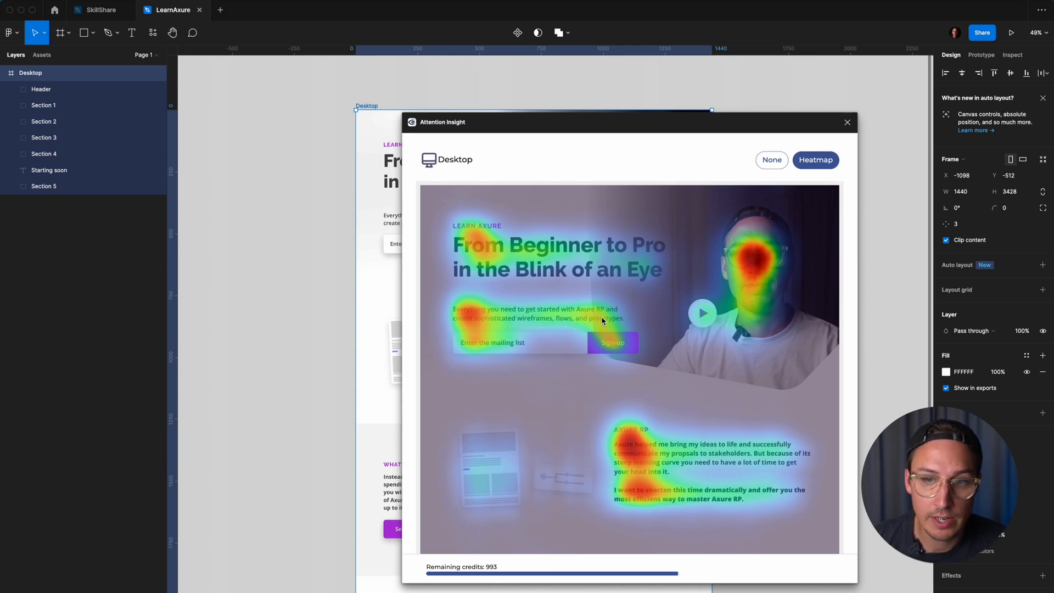
mouse_move(558, 315)
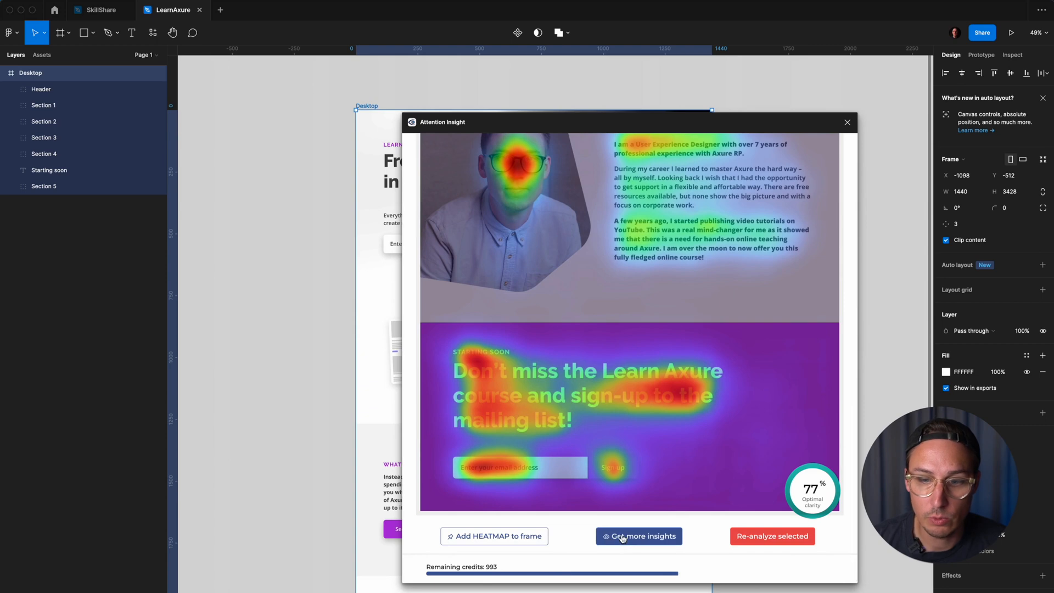
click(638, 535)
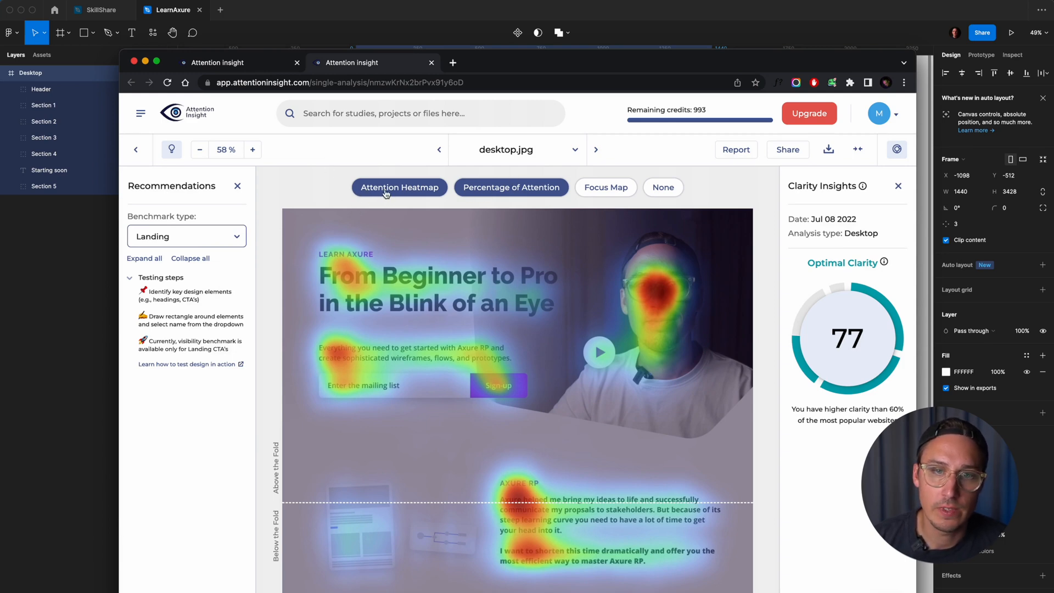
click(511, 186)
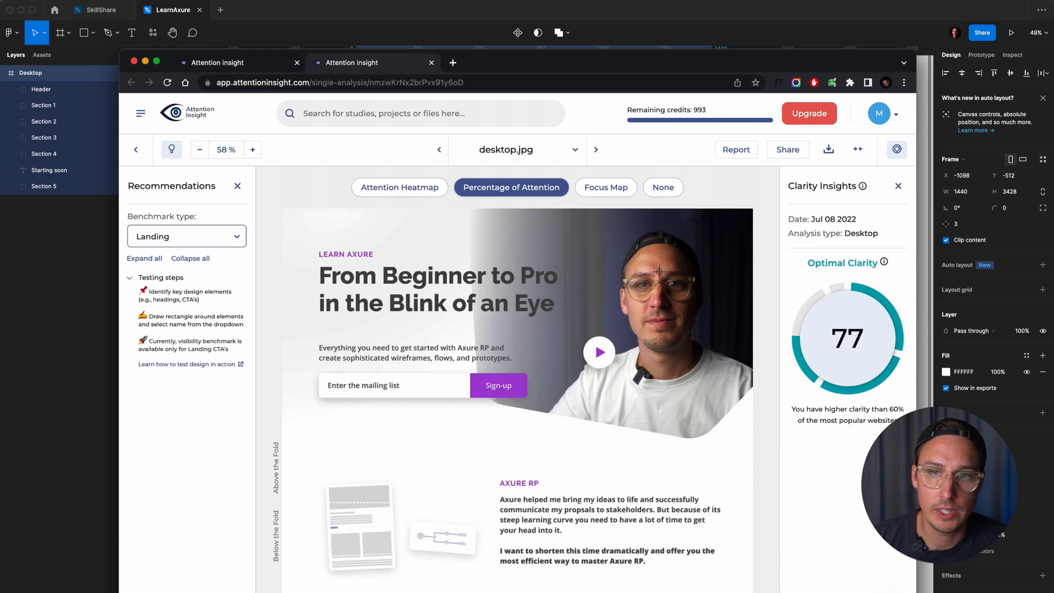
click(604, 187)
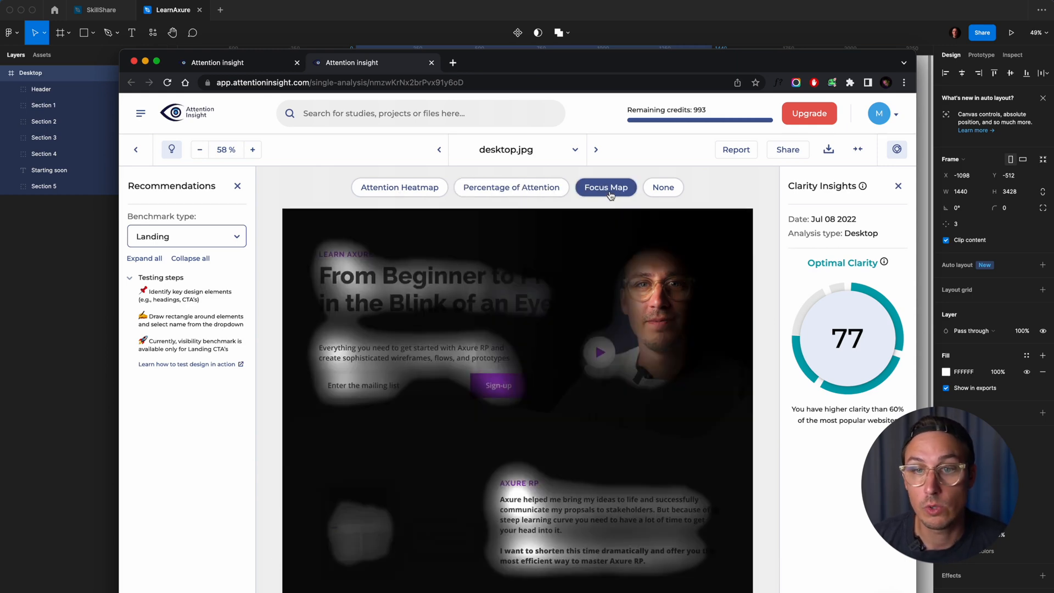
mouse_move(699, 209)
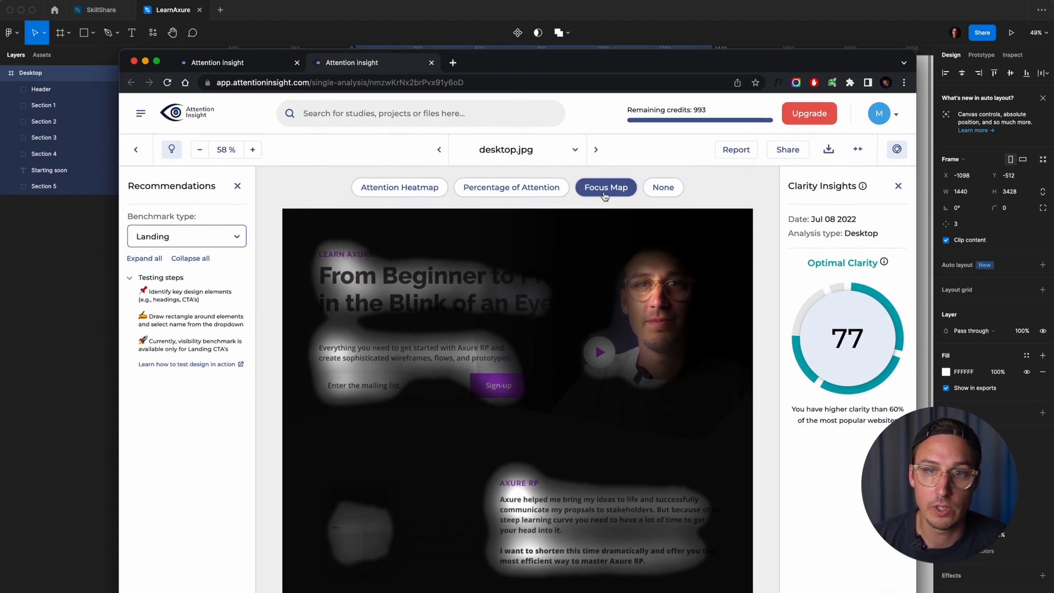
click(400, 186)
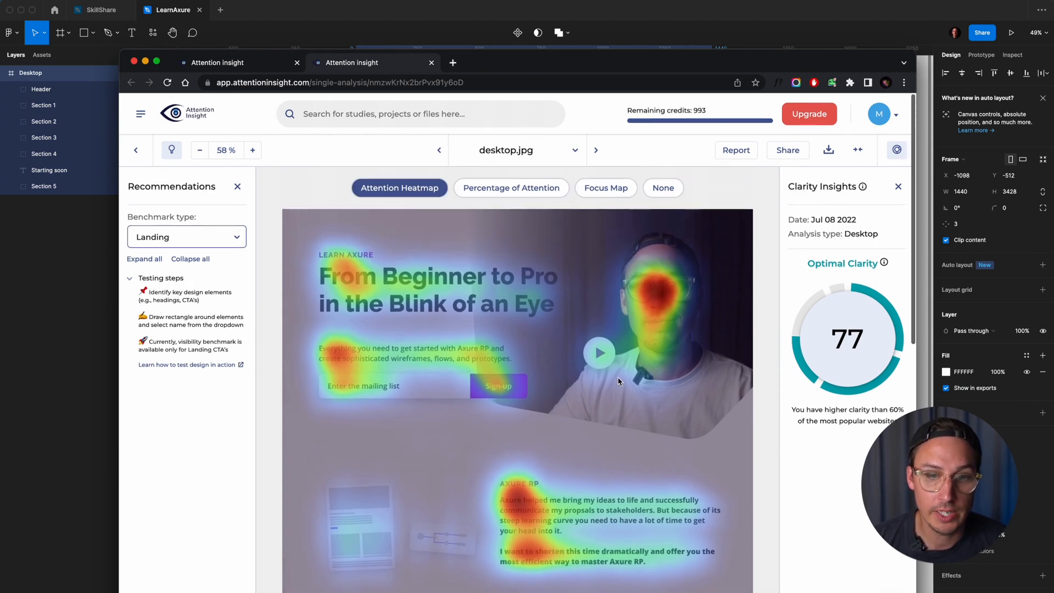
mouse_move(511, 408)
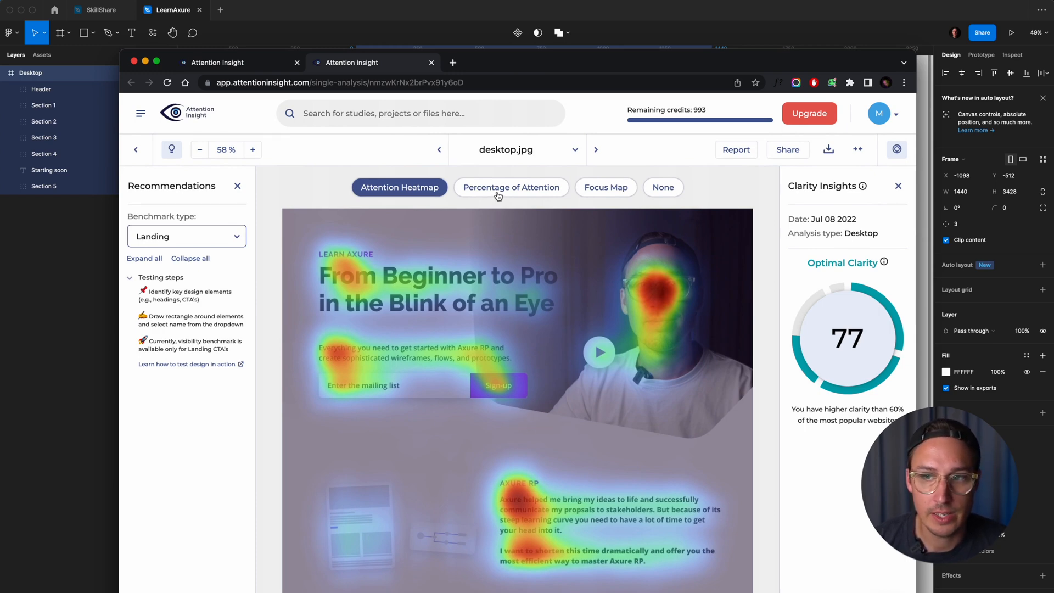
- Enable Percentage of Attention and label the marked heading area as Heading
click(511, 187)
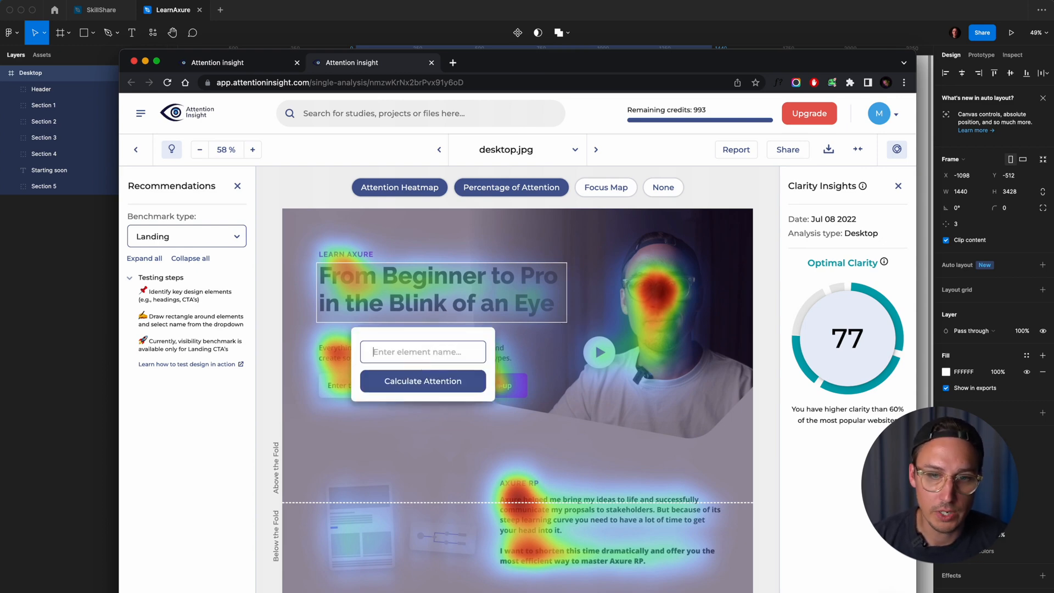
text(head)
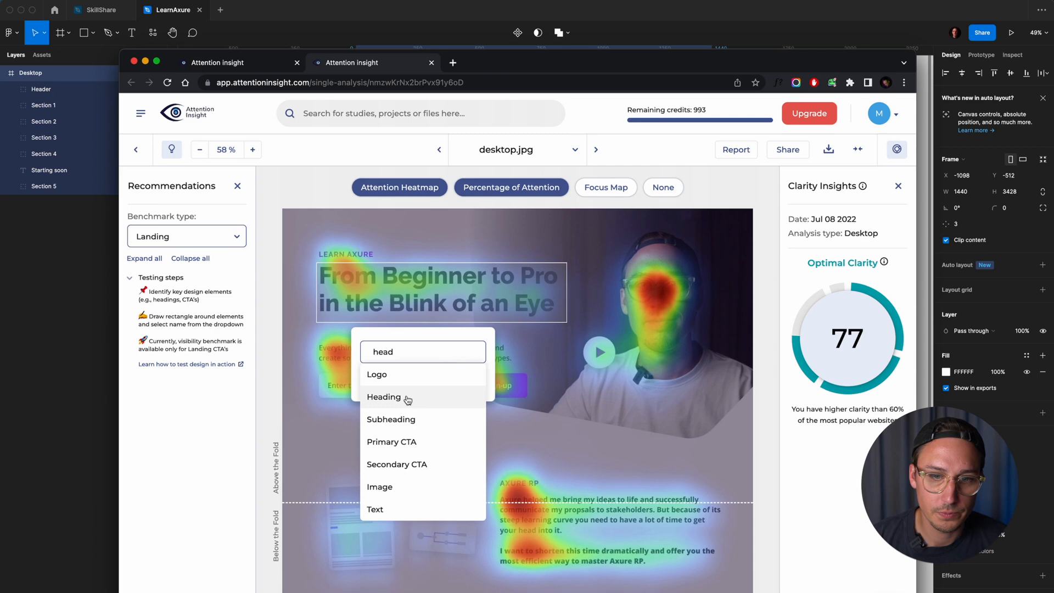
click(385, 397)
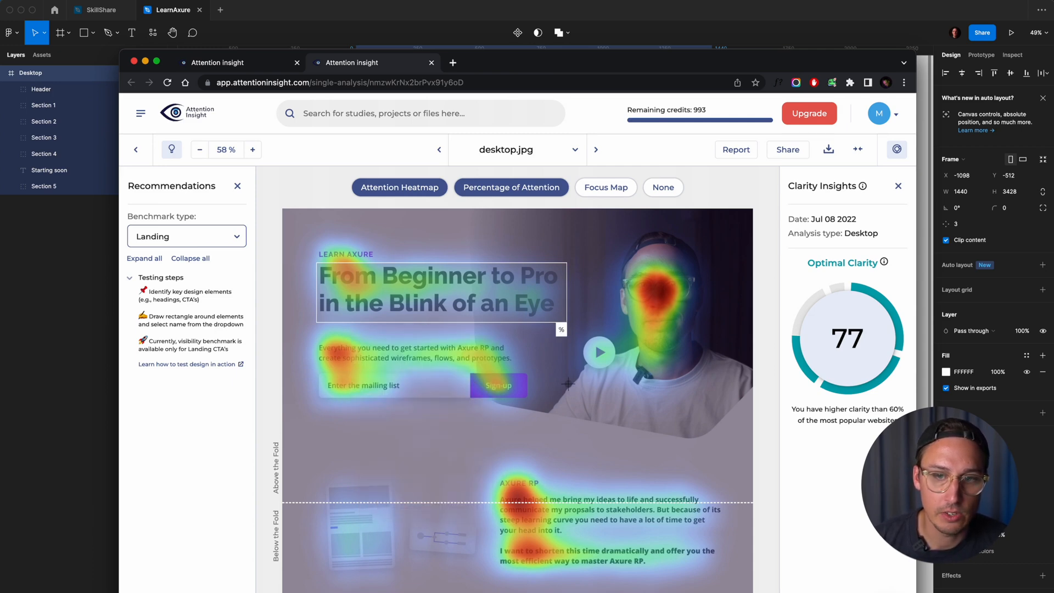
mouse_move(551, 343)
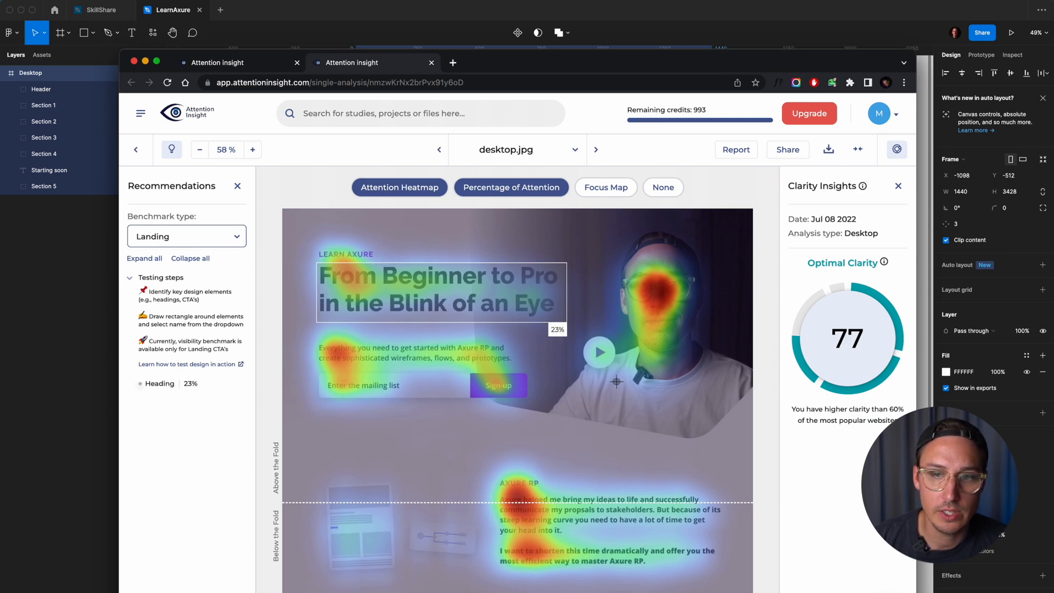
mouse_move(472, 465)
text(c)
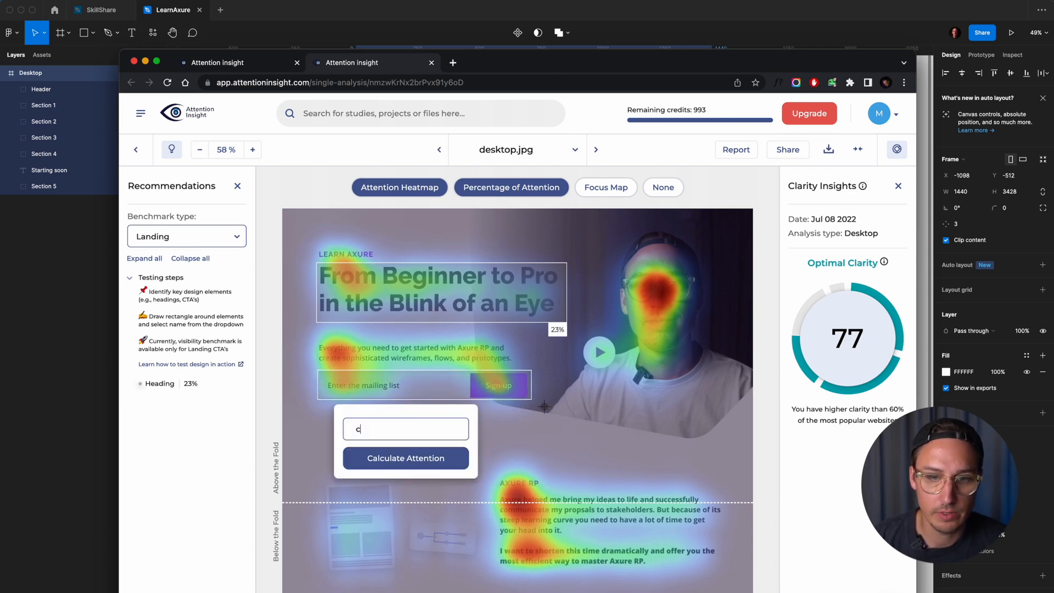
- Label the sign-up form area as Primary CTA and calculate its attention (11.6%)
text(all)
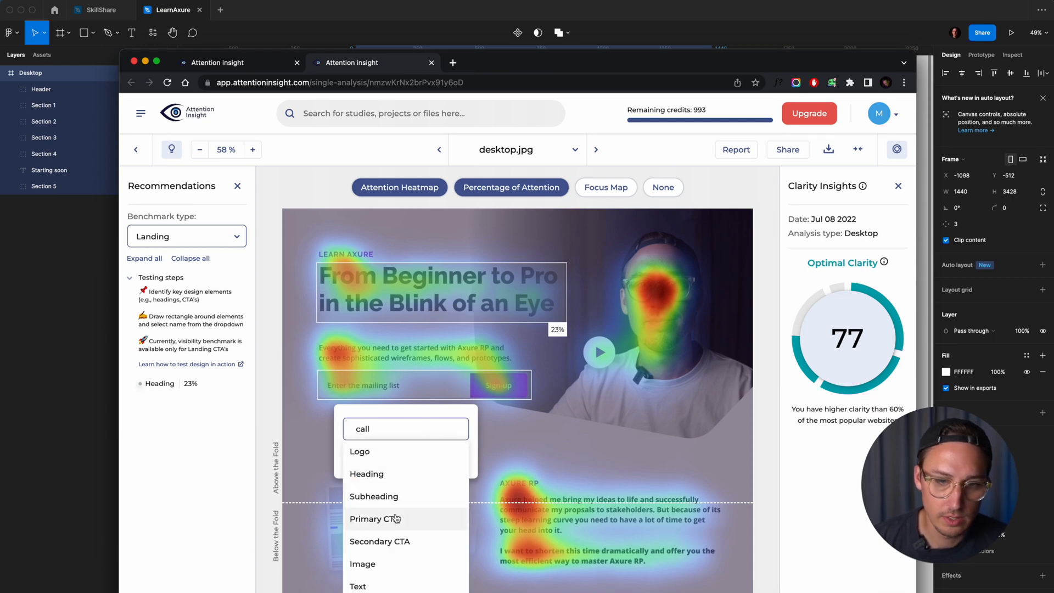
click(388, 518)
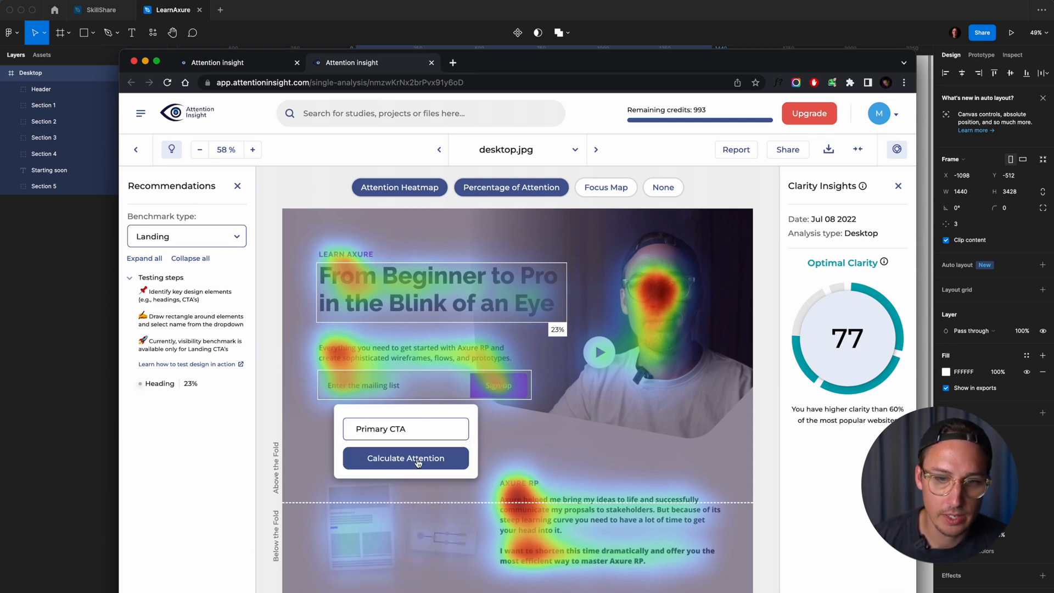
click(405, 458)
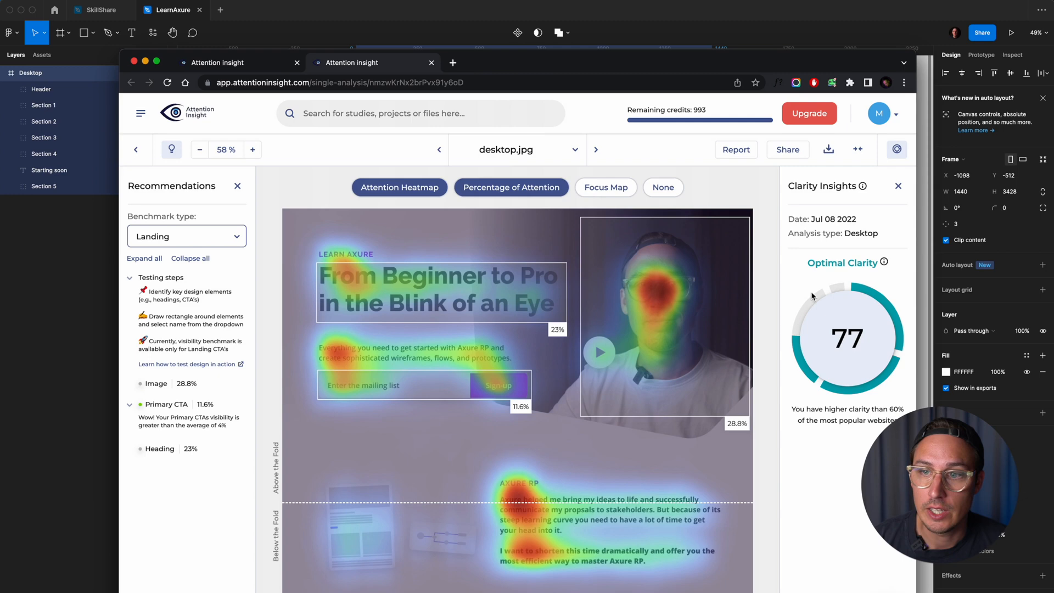
mouse_move(840, 460)
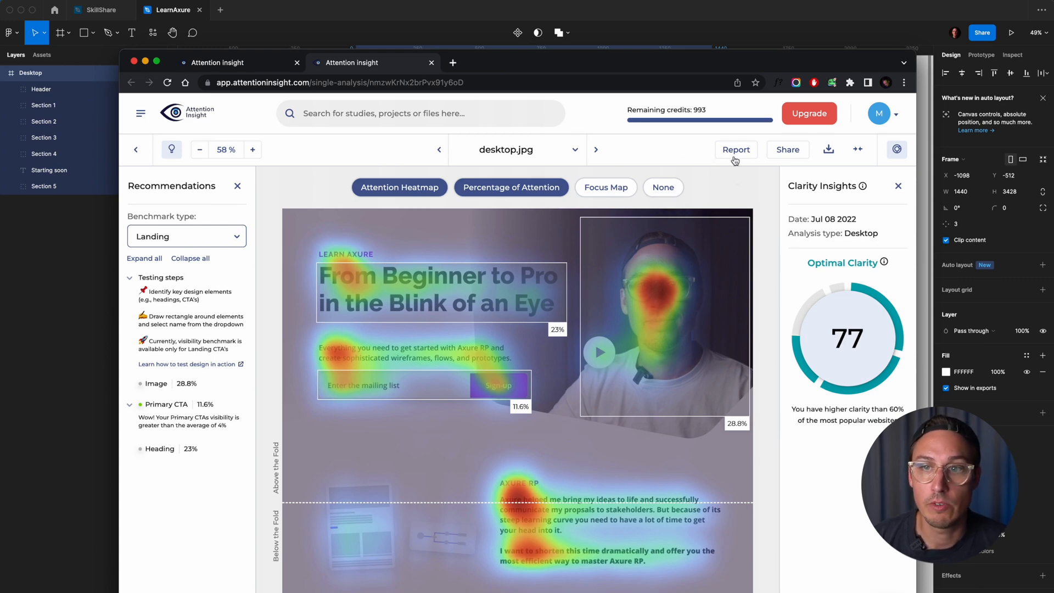
- Generate the Standard PDF report of the desktop.jpg analysis and open it
click(735, 149)
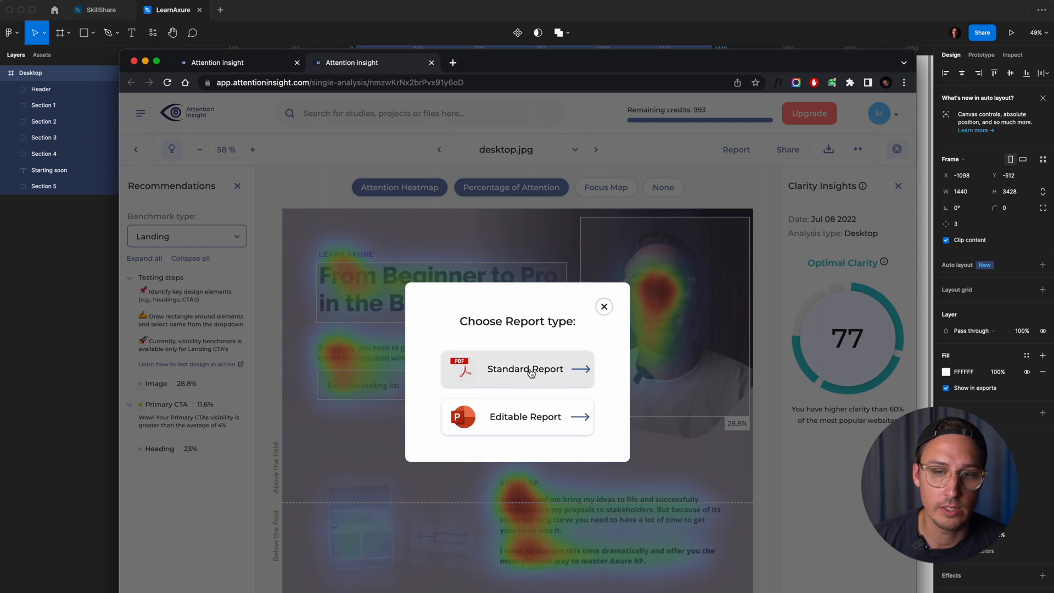
mouse_move(610, 460)
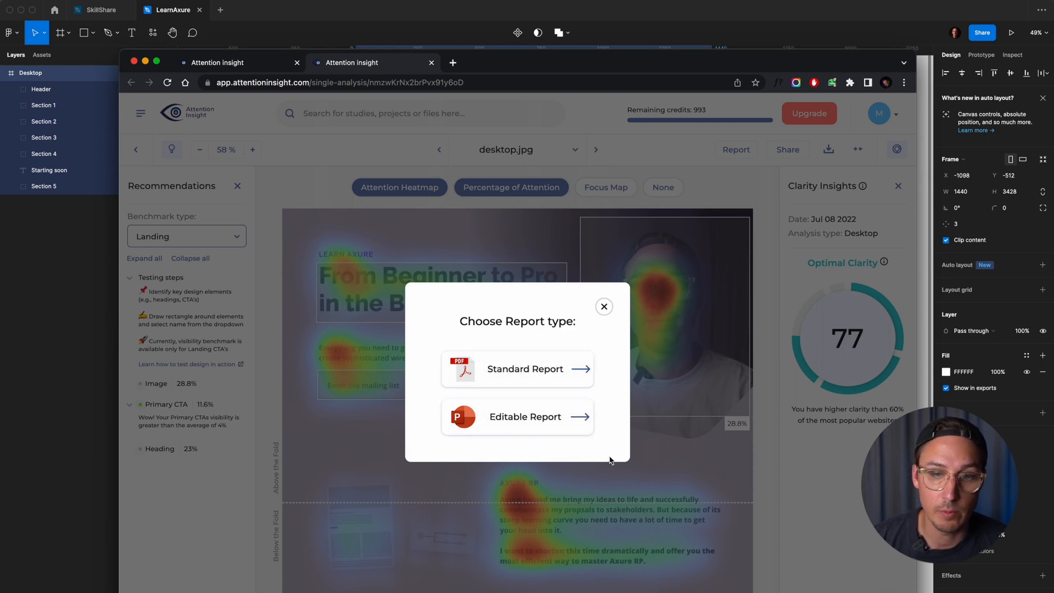
click(517, 368)
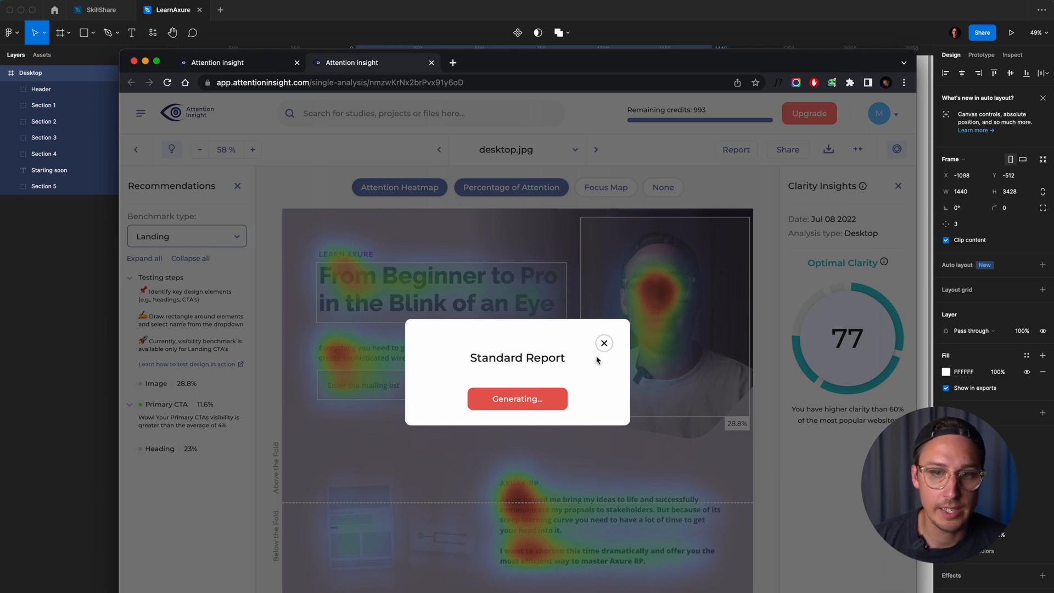
click(516, 399)
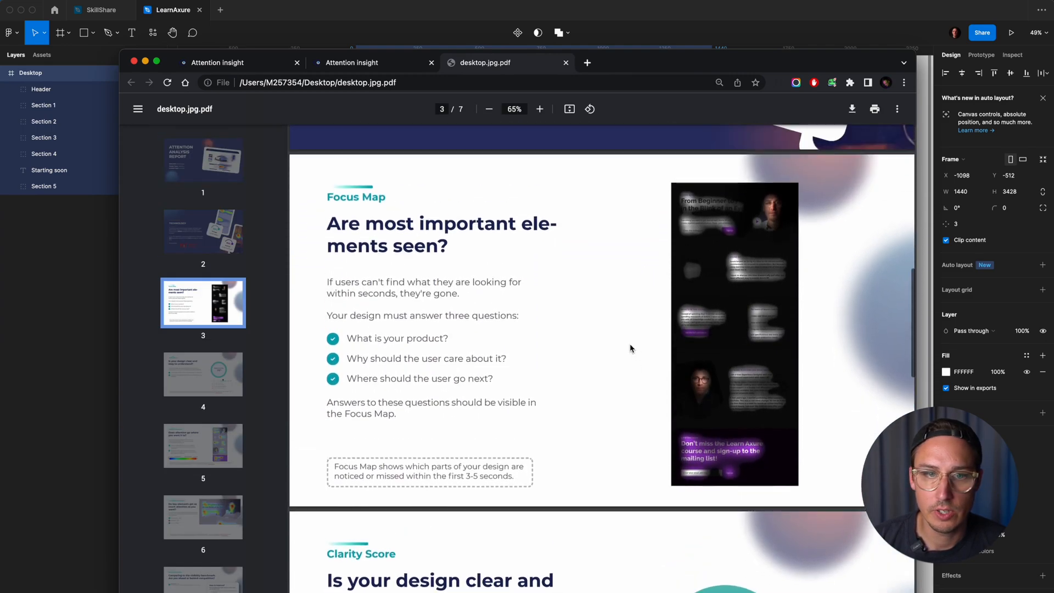
- Scroll through the report's Clarity Score, Heatmap and Percentage of Attention pages, then return to the dashboard
scroll(down, 3)
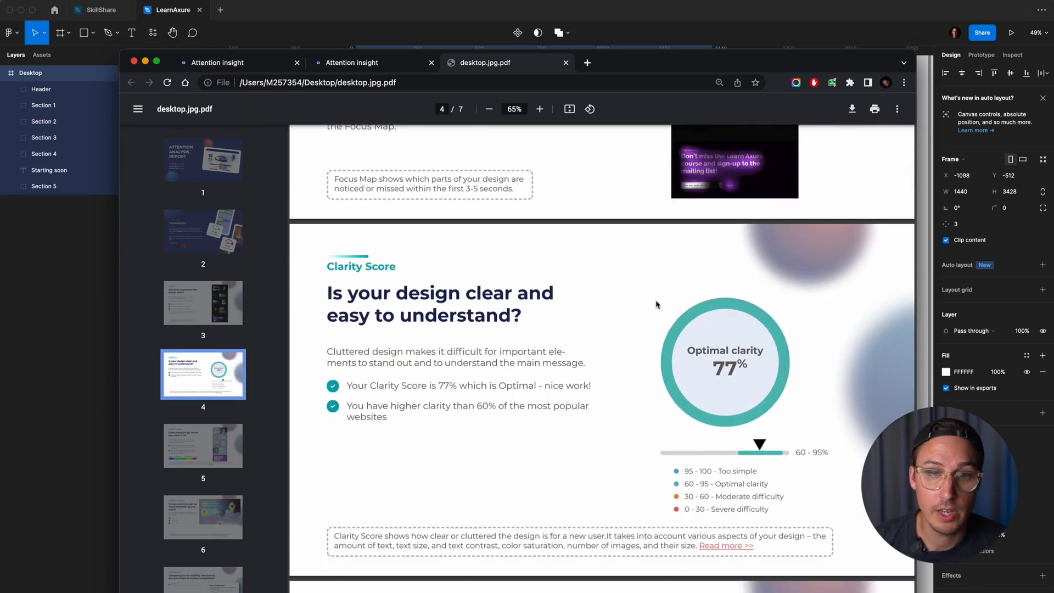
mouse_move(744, 445)
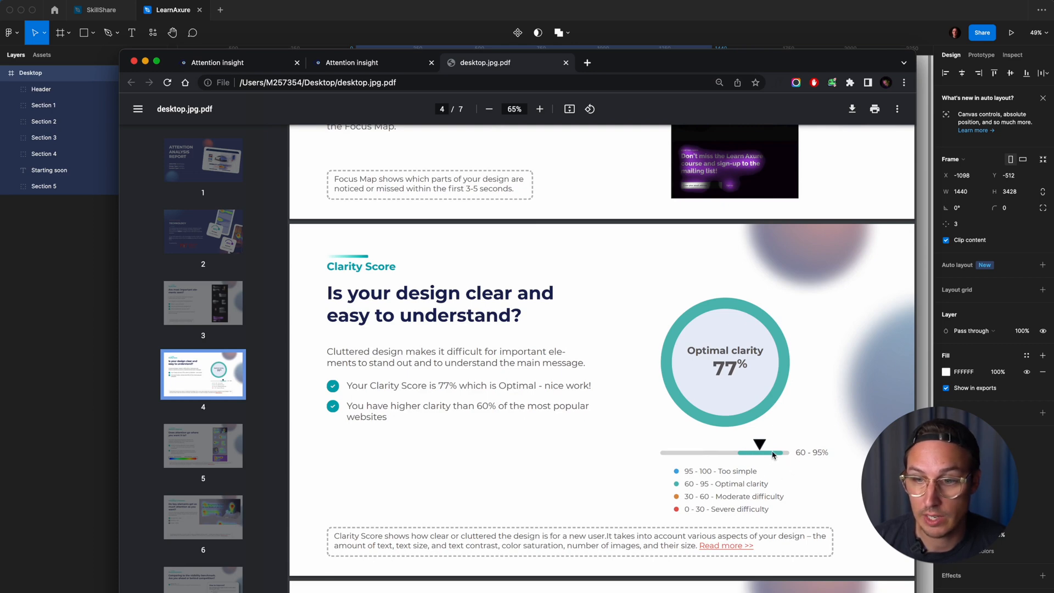
scroll(down, 3)
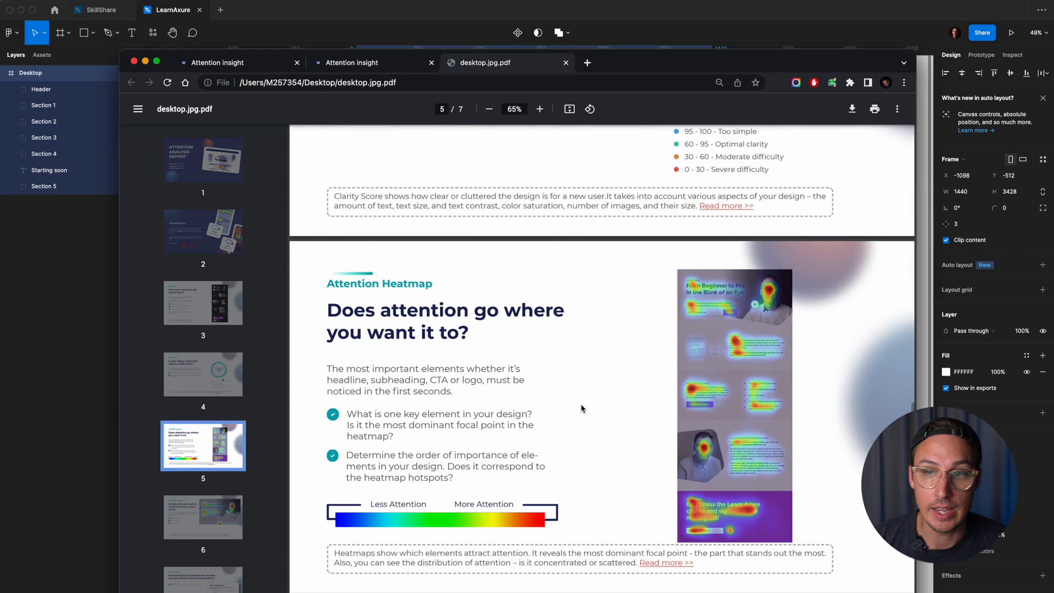
scroll(down, 3)
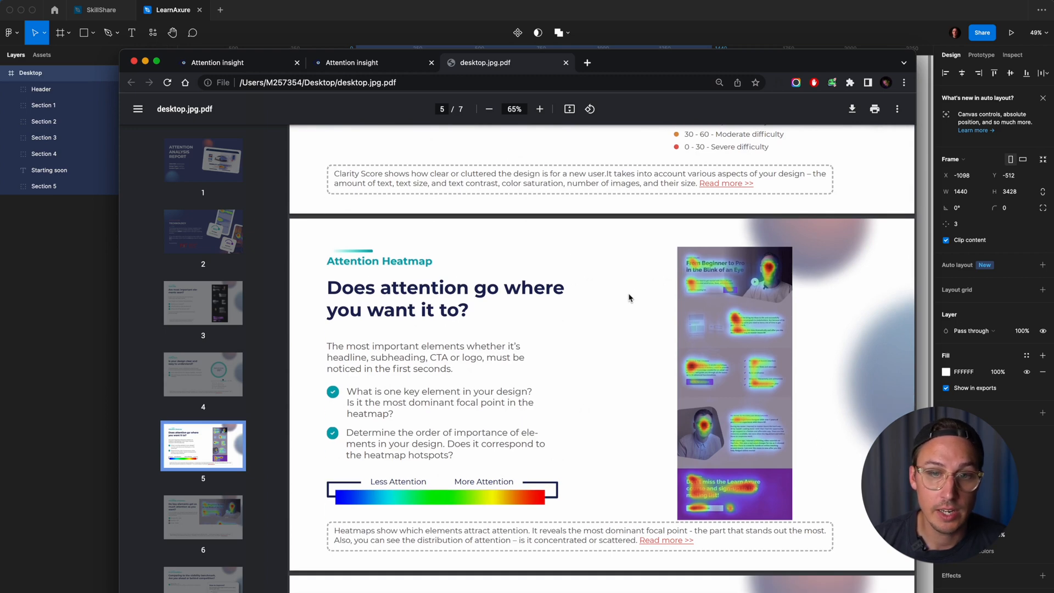
scroll(down, 3)
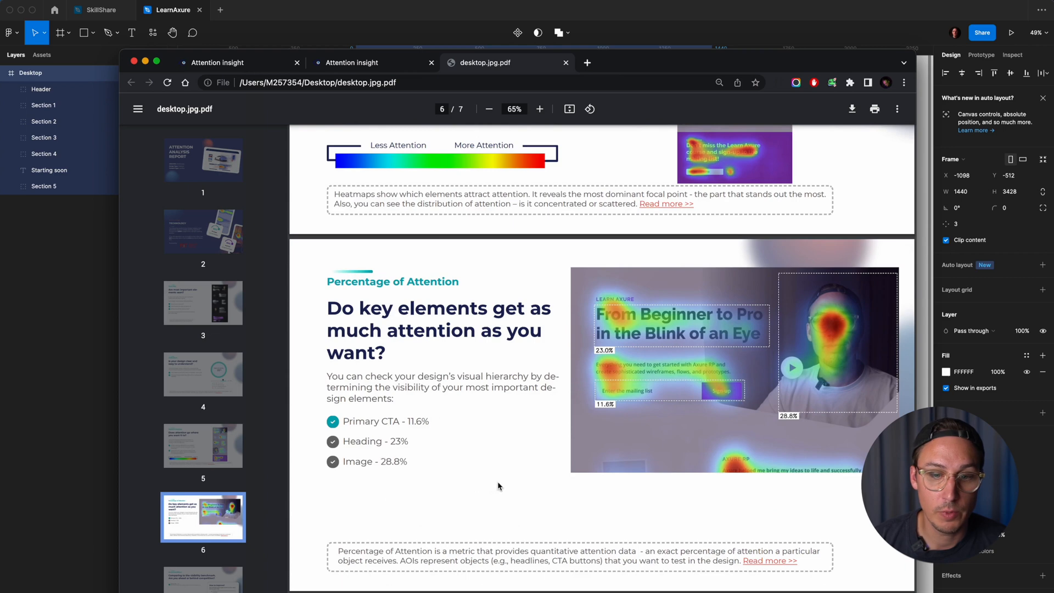
click(349, 62)
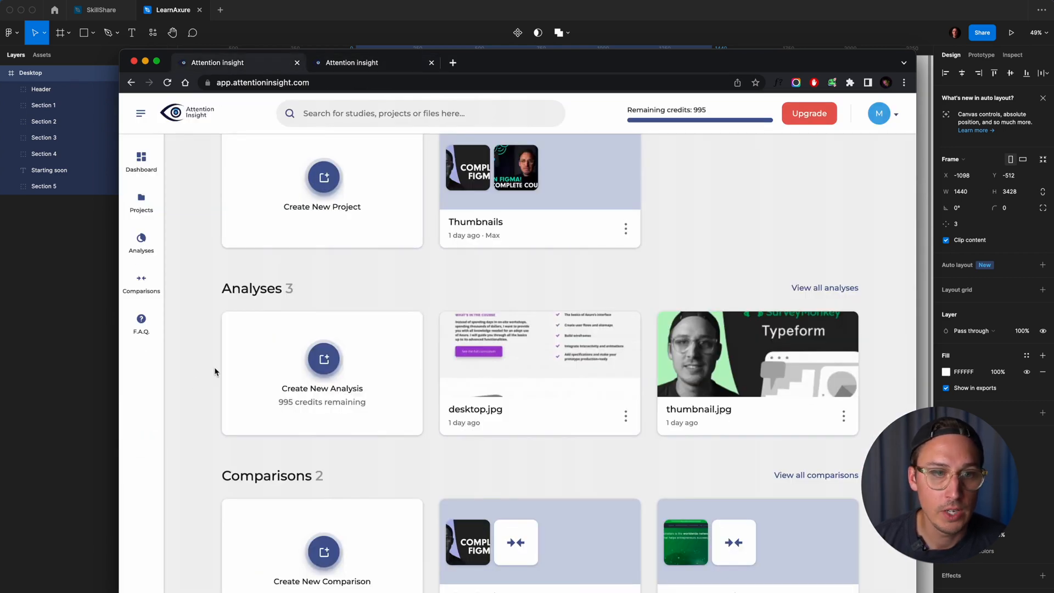
mouse_move(142, 281)
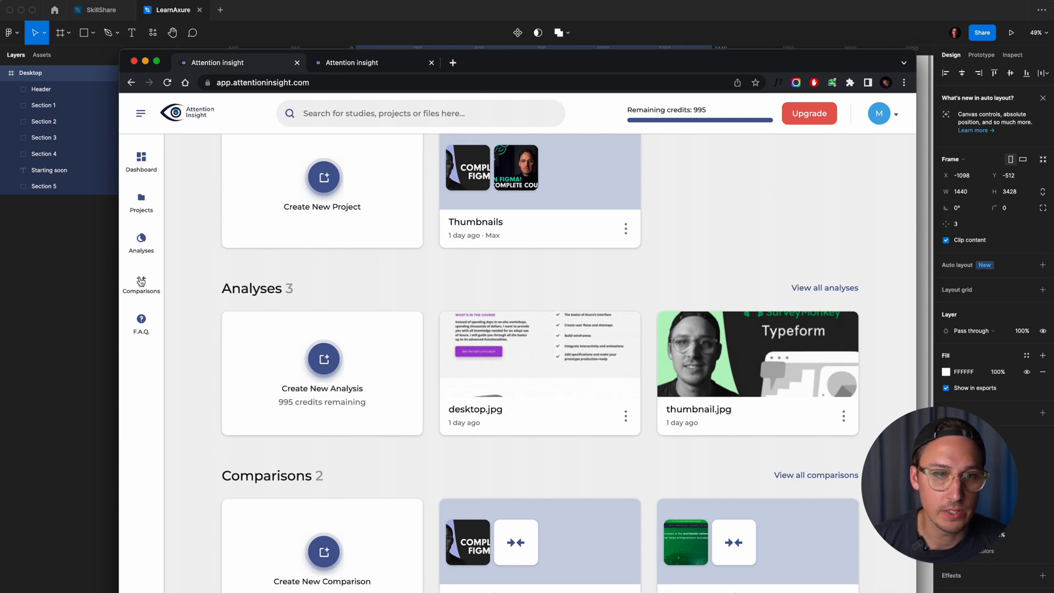
- Show the Comparisons page listing Thumbnails and Demo Comparison
click(142, 282)
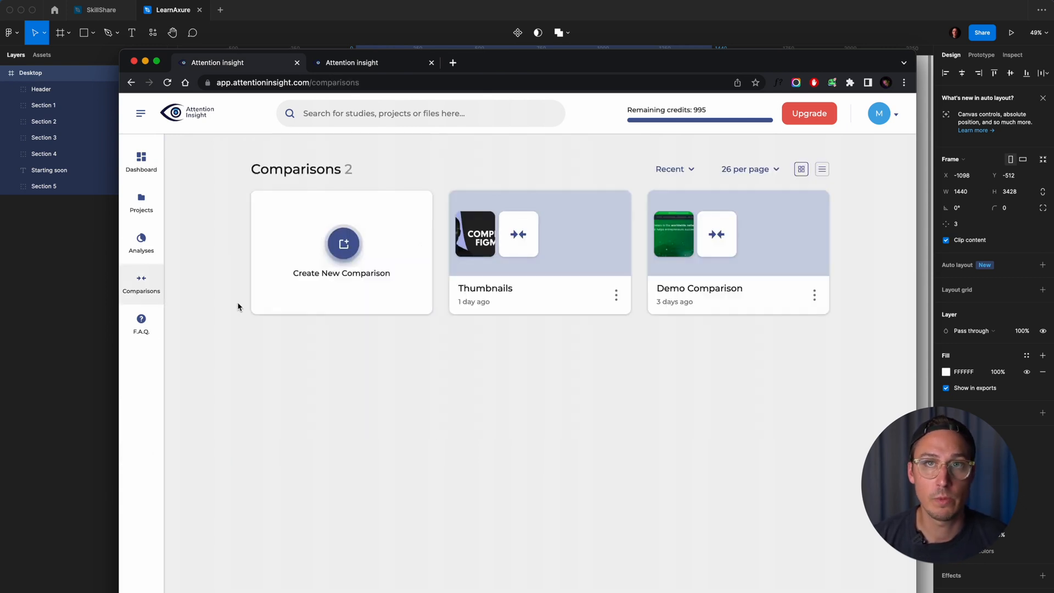